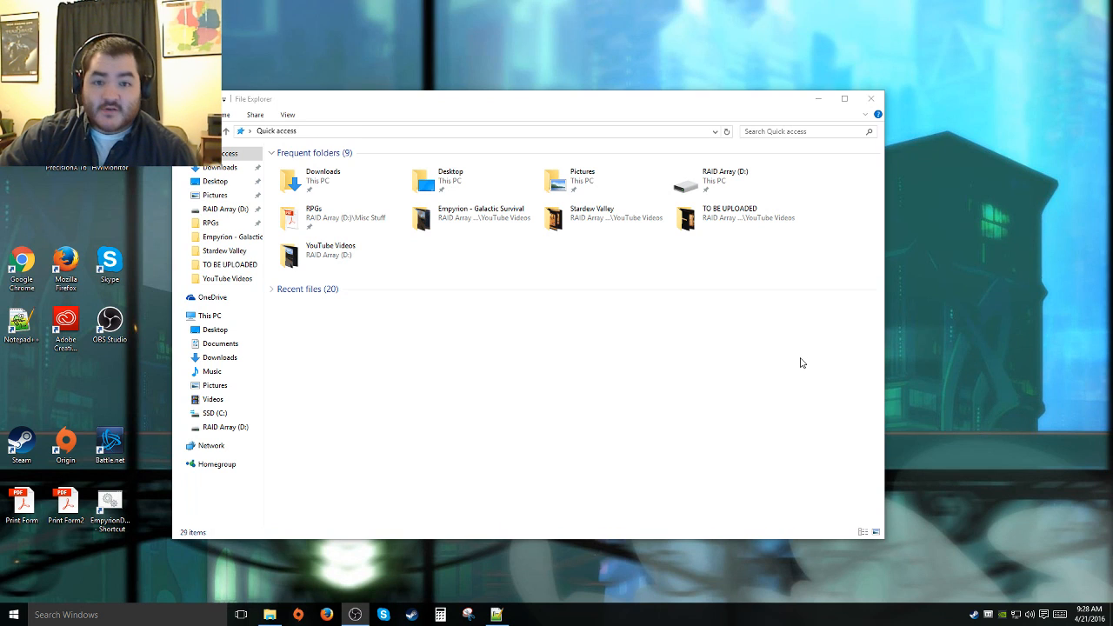
pyautogui.moveTo(720, 264)
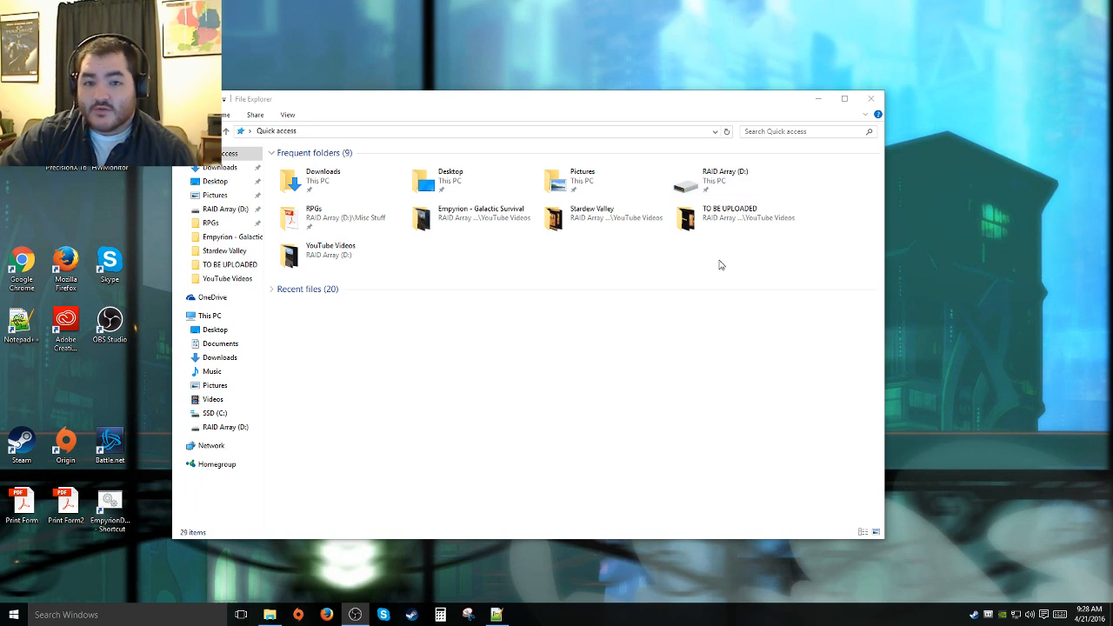
pyautogui.moveTo(730, 181)
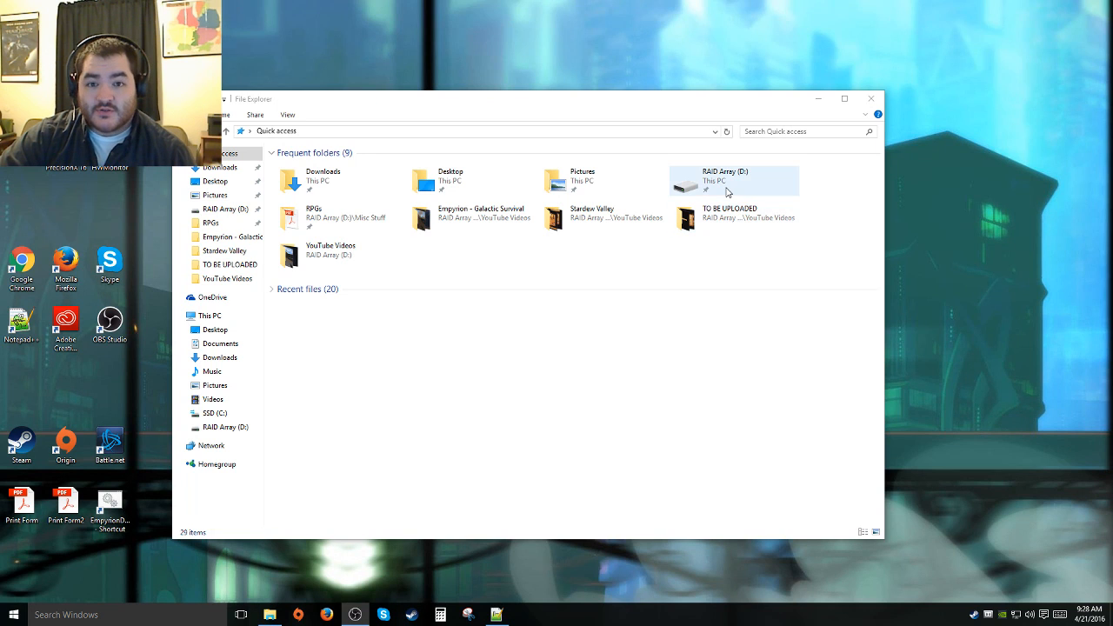
# Browse into the RAID Array (D:) drive toward the Steam Empyrion - Galactic Survival folder.
pyautogui.doubleClick(733, 180)
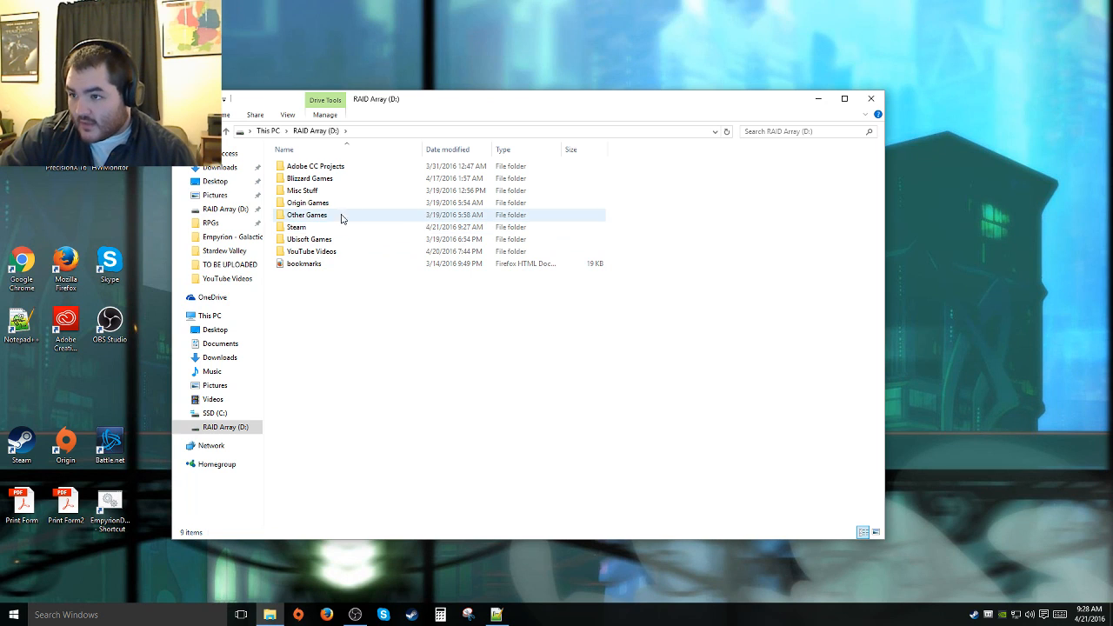
pyautogui.doubleClick(295, 226)
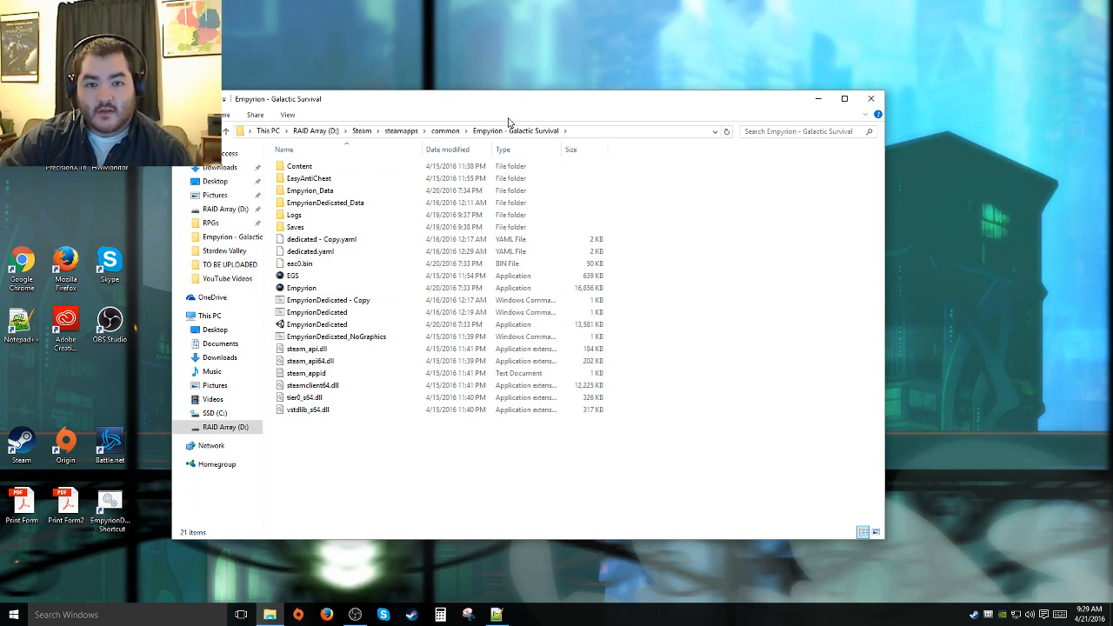
pyautogui.moveTo(507, 97); pyautogui.dragTo(582, 115)
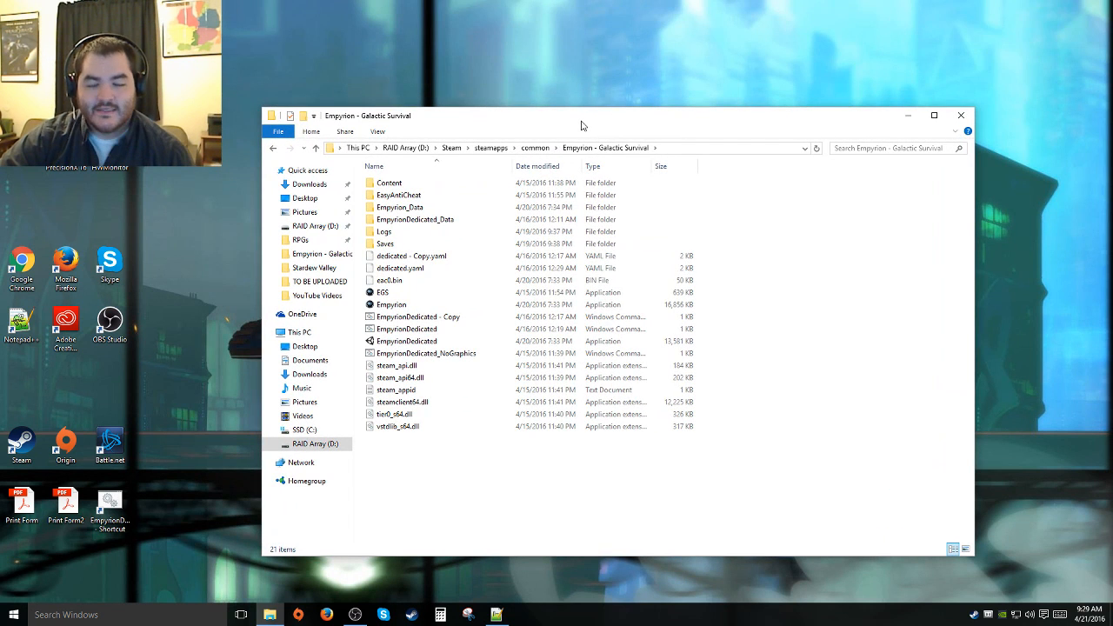
pyautogui.click(400, 267)
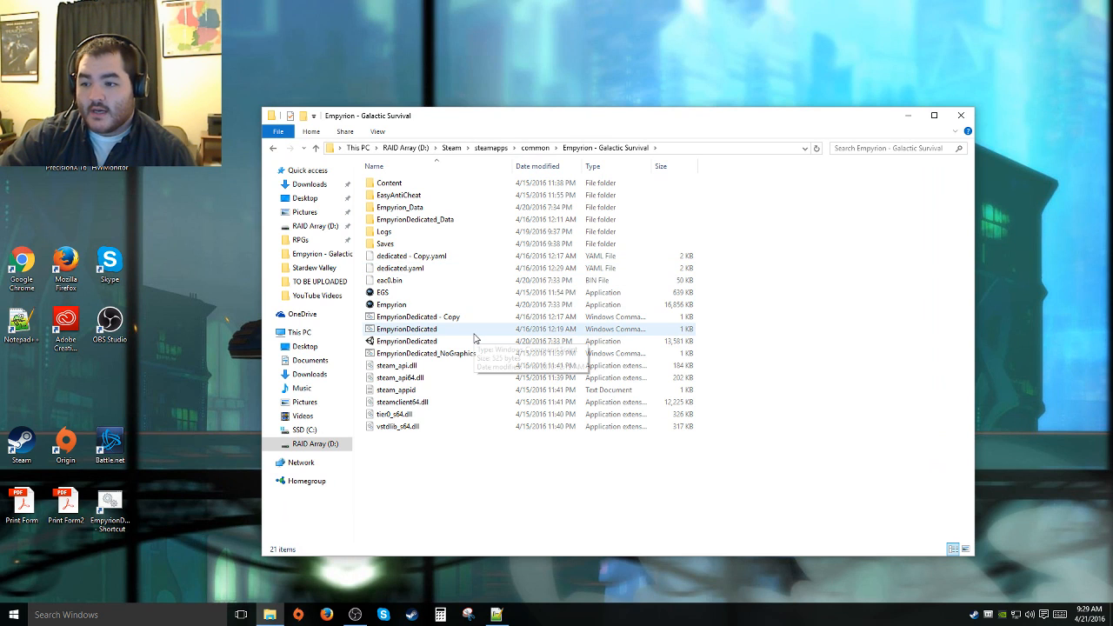
pyautogui.click(407, 328)
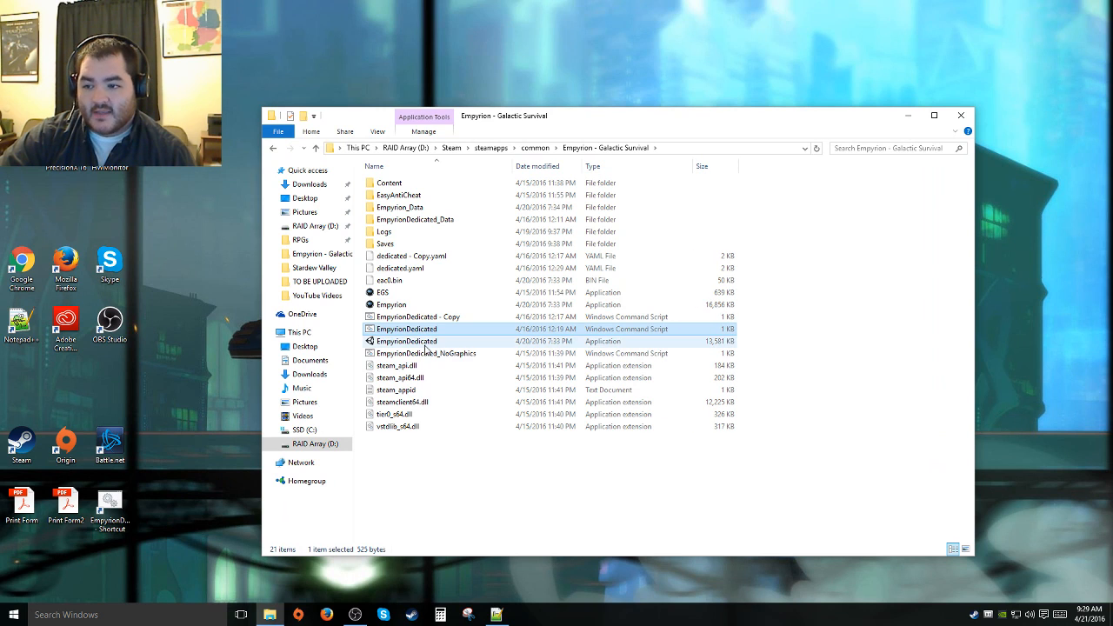
pyautogui.moveTo(407, 328)
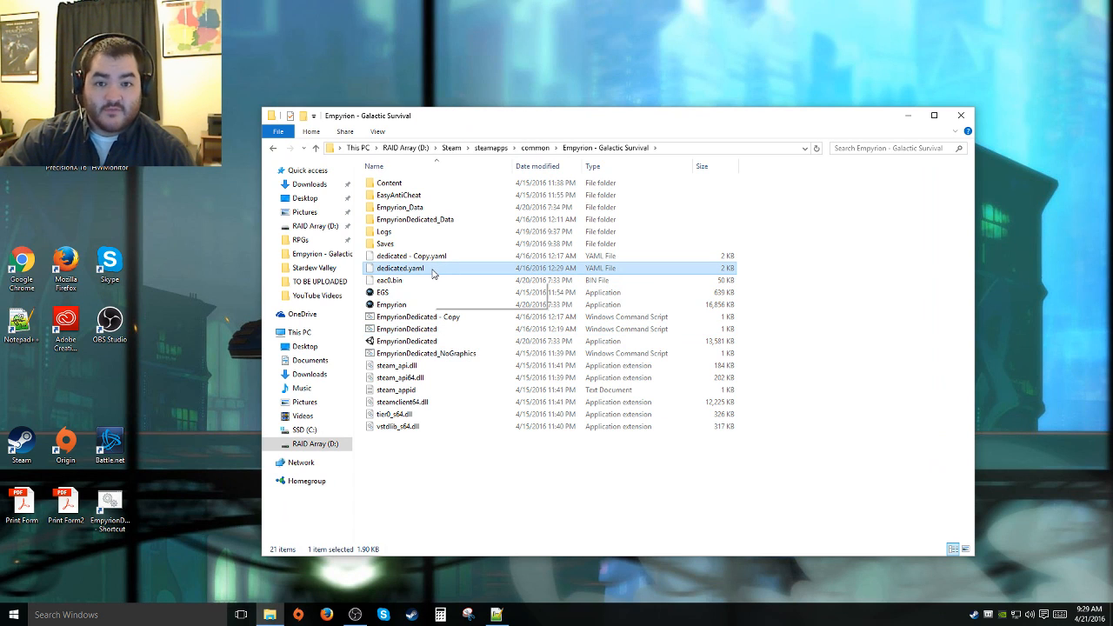
pyautogui.moveTo(609, 266)
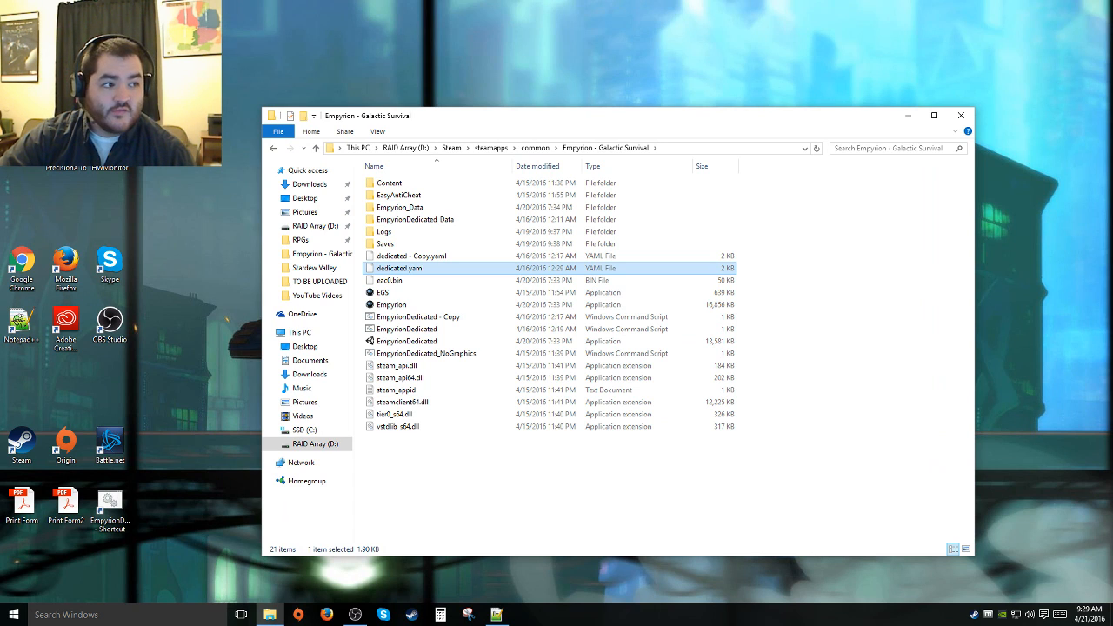
# Load dedicated - Copy.yaml, zoom the text in twice and highlight the 'use your own dedicated.yaml' comment.
pyautogui.doubleClick(410, 256)
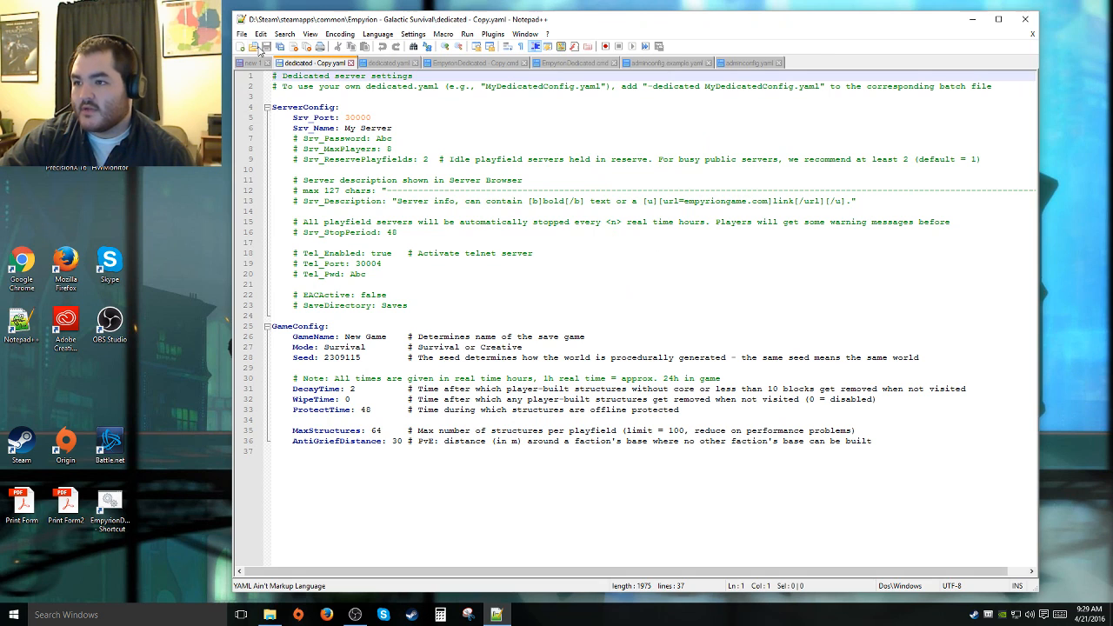
pyautogui.click(261, 35)
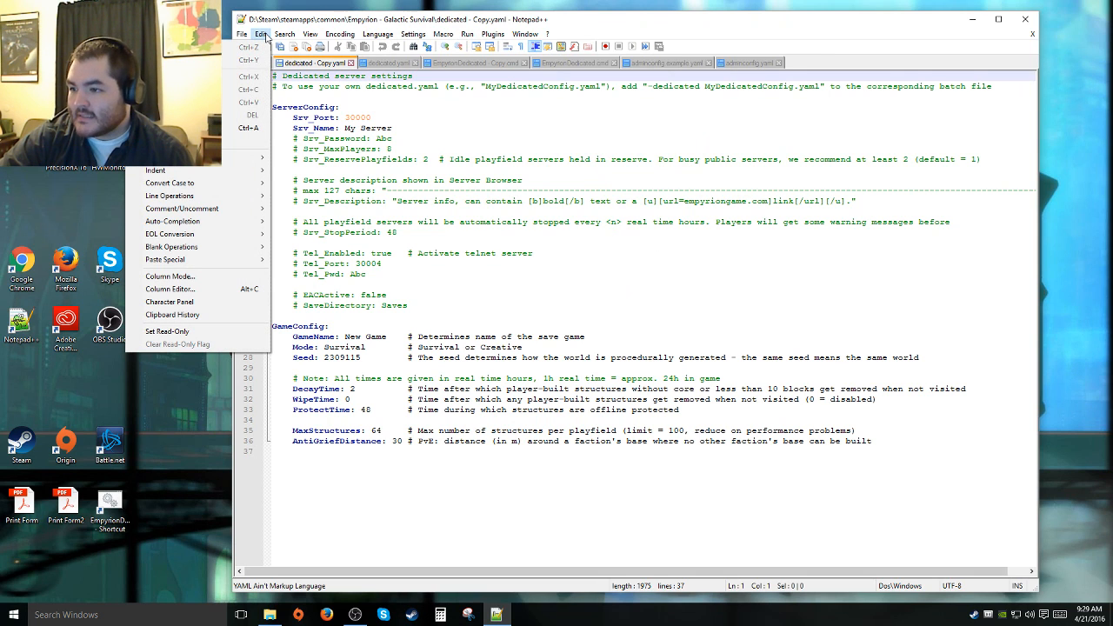
pyautogui.click(310, 35)
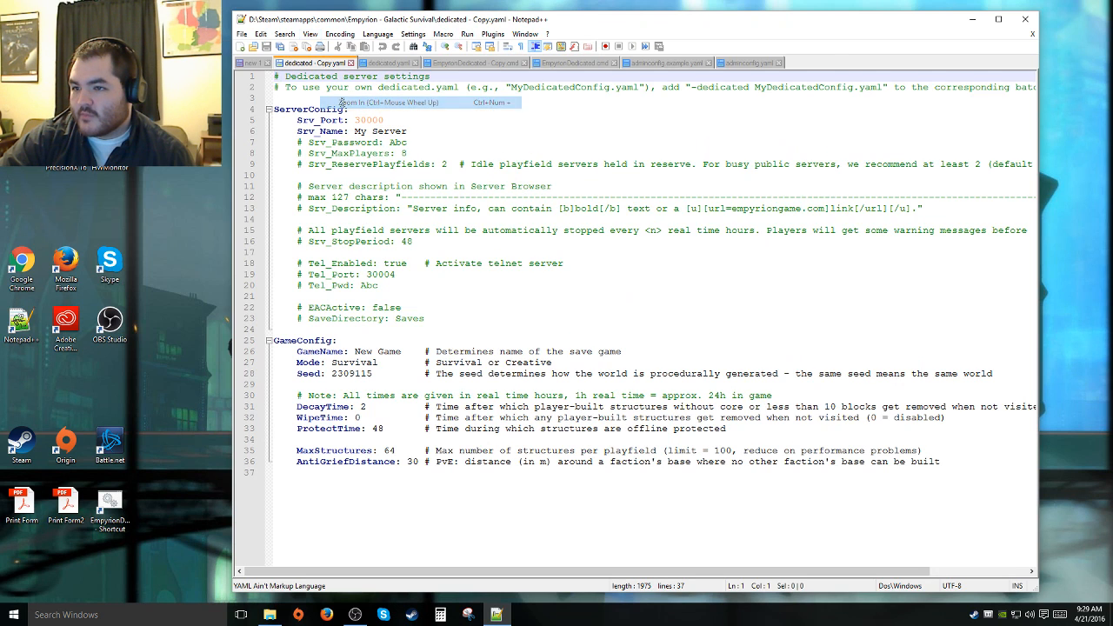
pyautogui.click(310, 35)
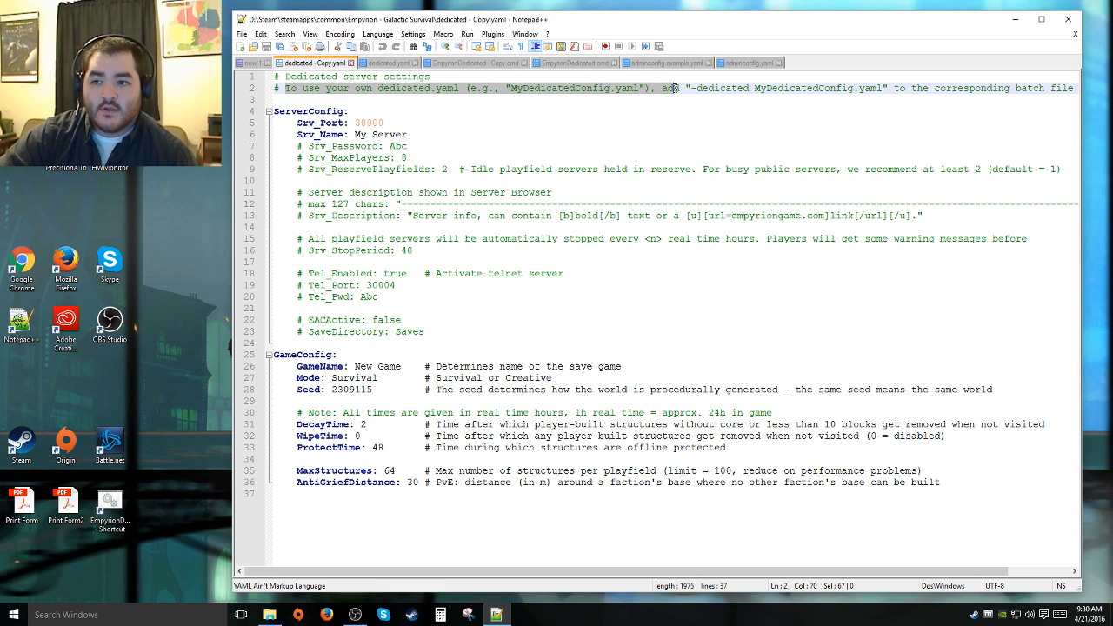
pyautogui.moveTo(687, 87); pyautogui.dragTo(890, 87)
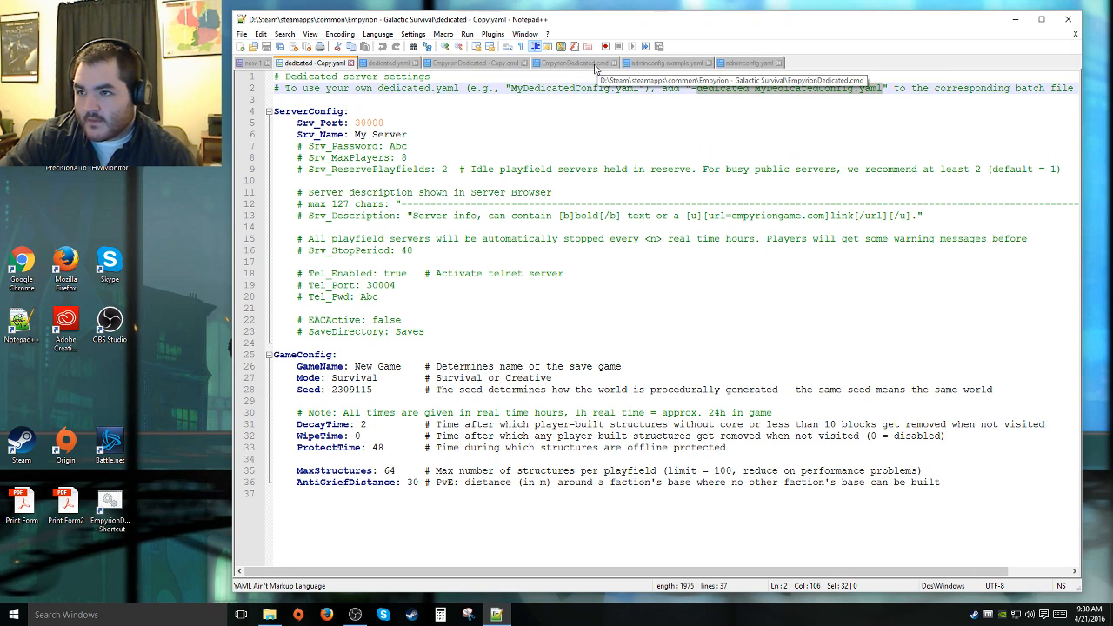
# Show EmpyrionDedicated - Copy.cmd and highlight part of the start EmpyrionDedicated.exe line.
pyautogui.click(476, 62)
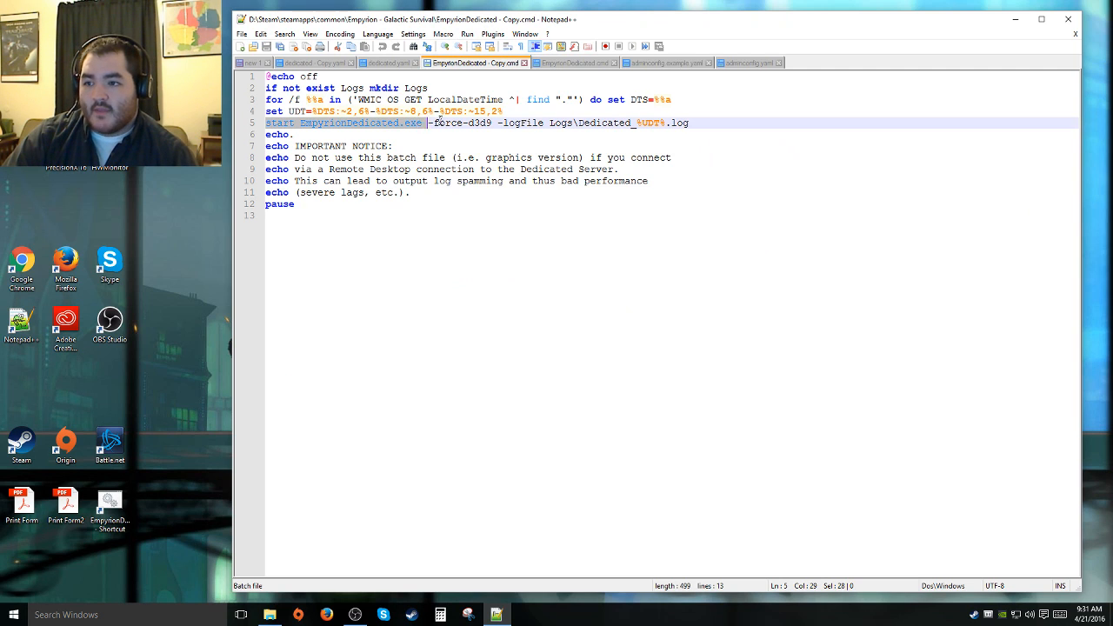
pyautogui.moveTo(428, 122); pyautogui.dragTo(495, 122)
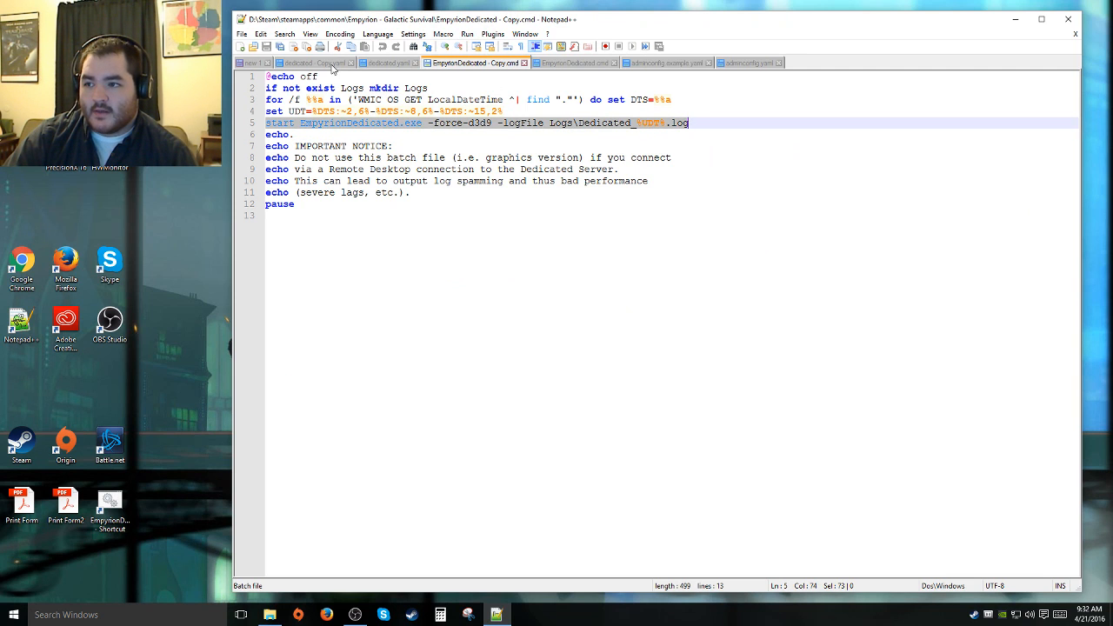
pyautogui.click(313, 62)
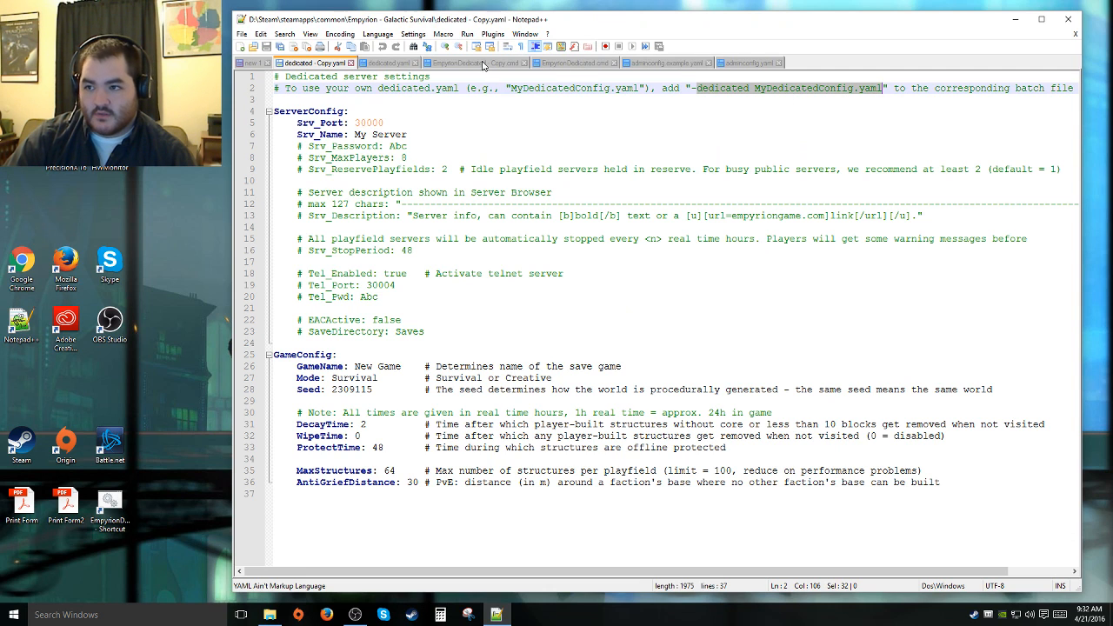
pyautogui.click(477, 62)
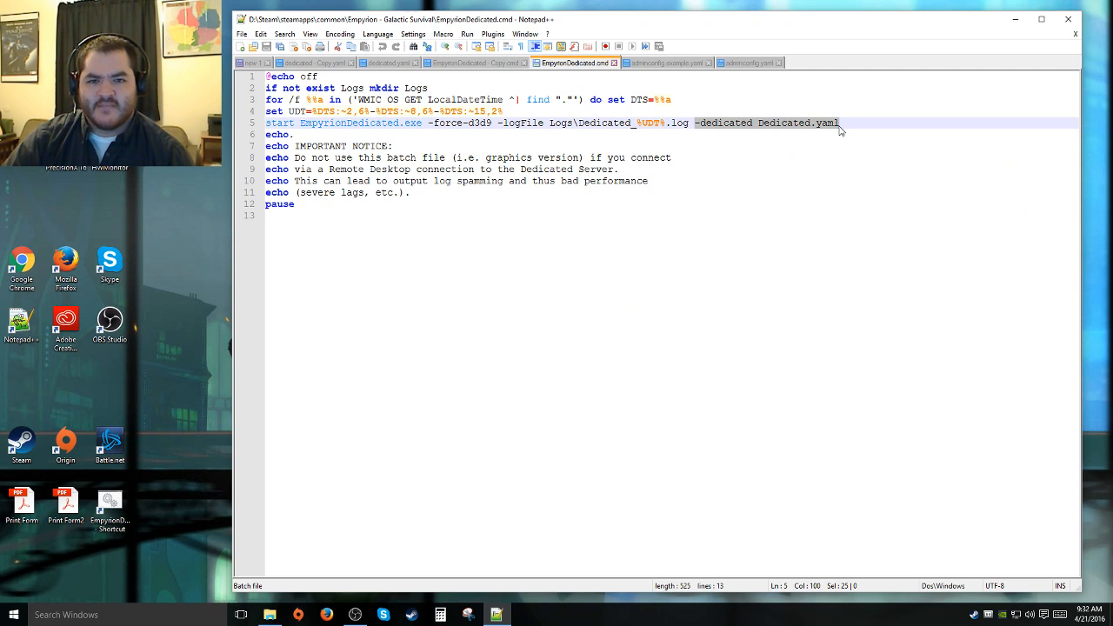
pyautogui.click(311, 62)
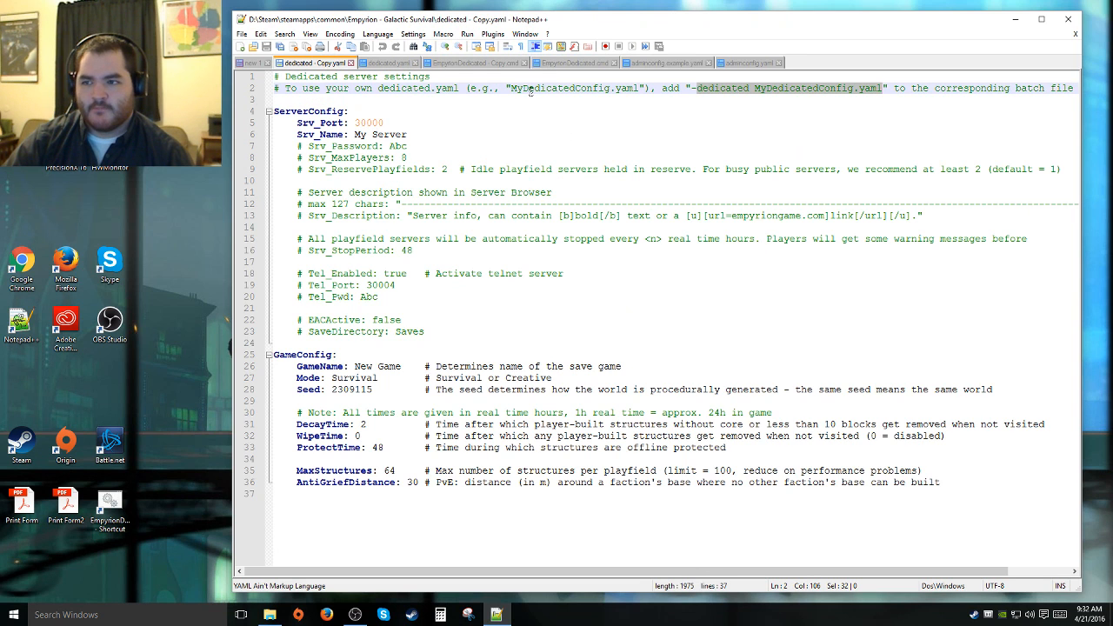
pyautogui.click(573, 63)
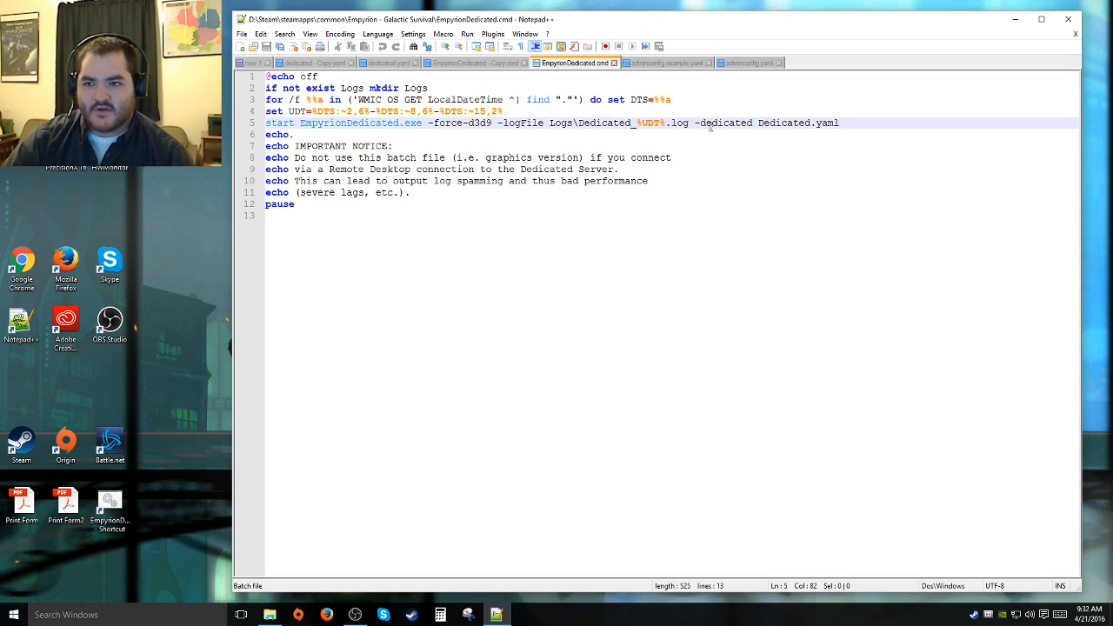
pyautogui.moveTo(691, 121); pyautogui.dragTo(838, 122)
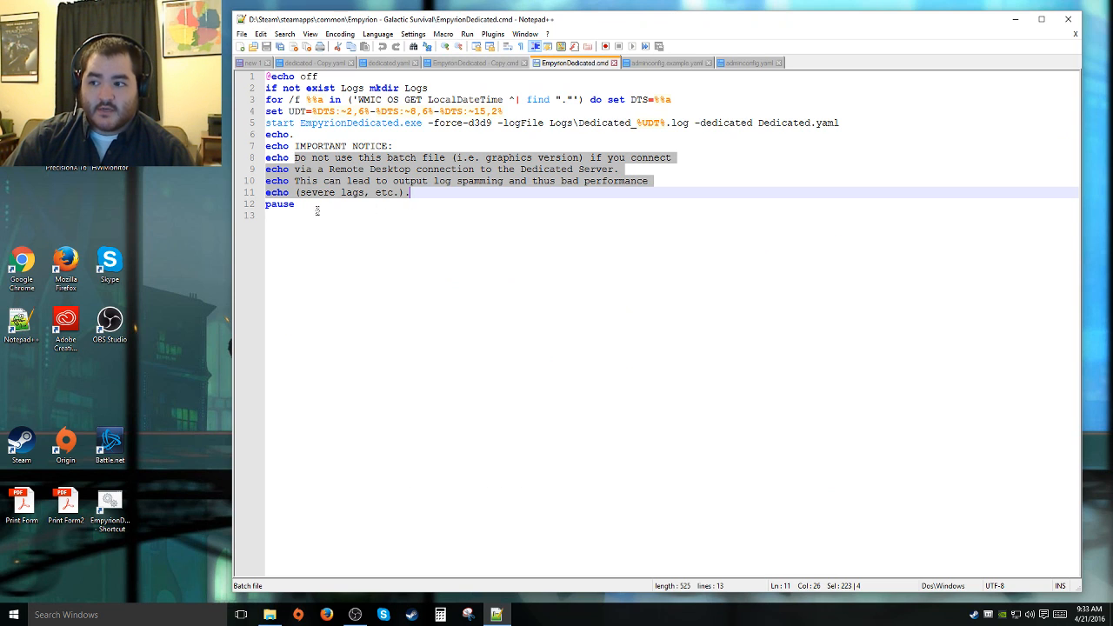
pyautogui.click(293, 203)
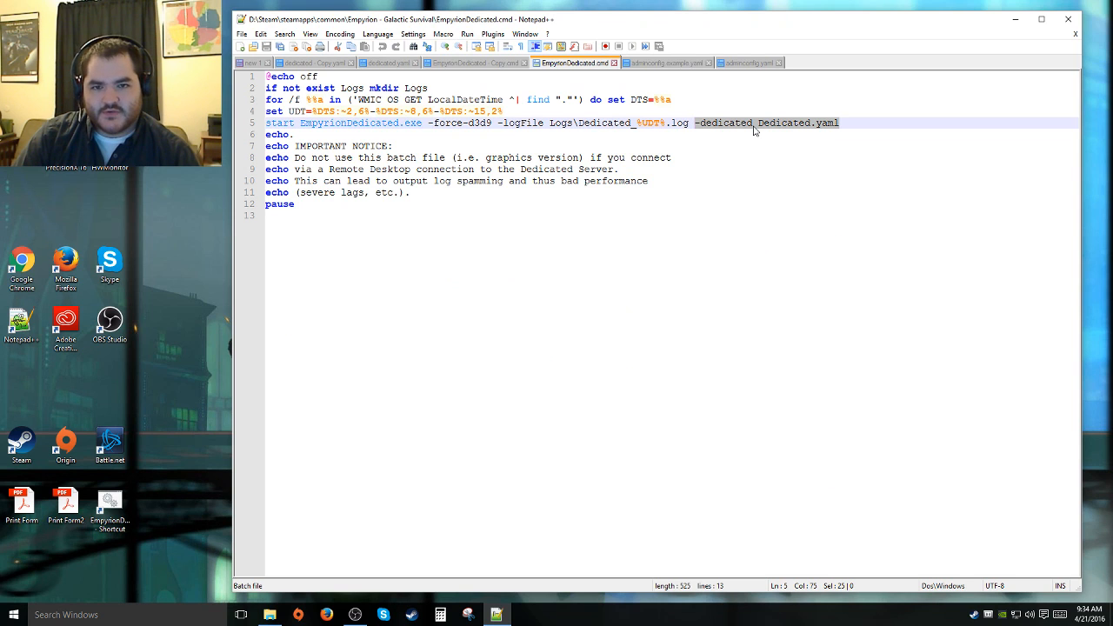
# Show the dedicated - Copy.yaml defaults with the My Server port, name and password entries.
pyautogui.click(313, 63)
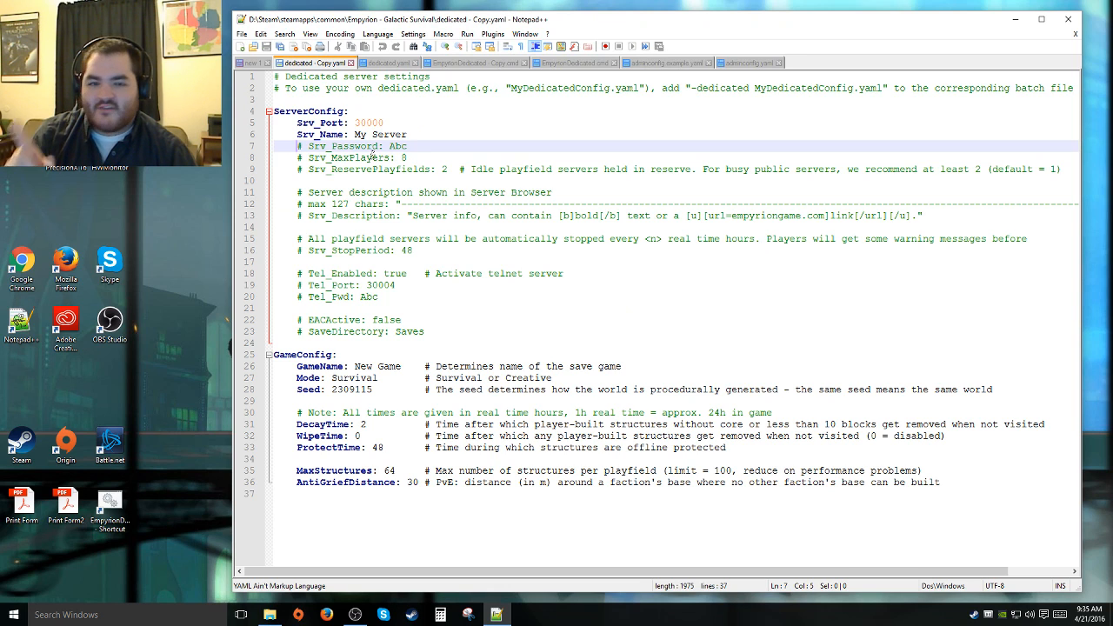
pyautogui.click(374, 134)
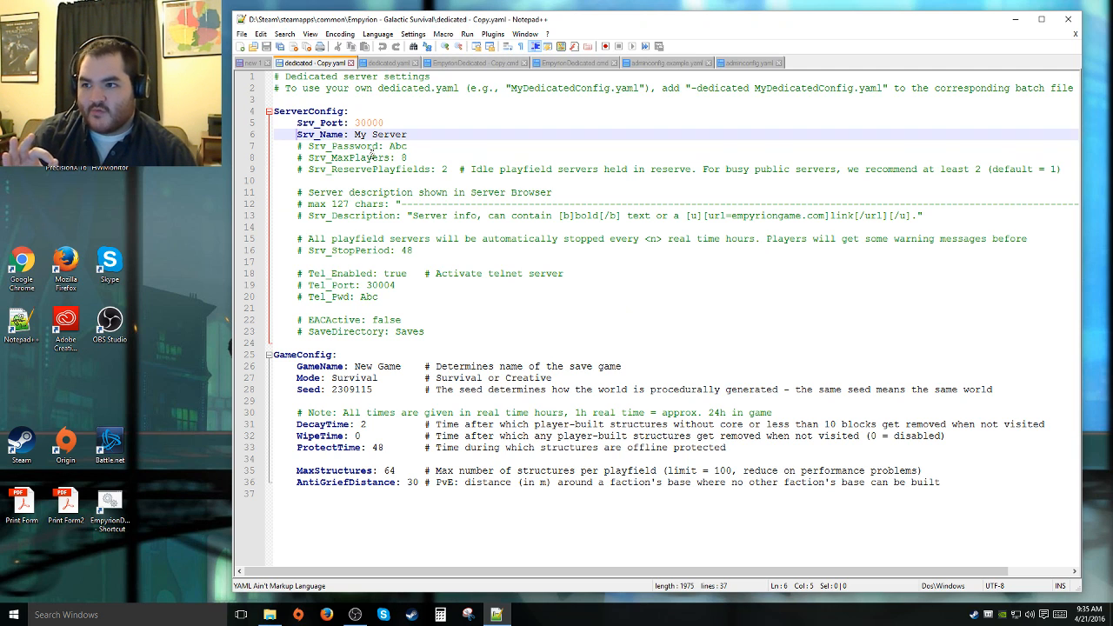
pyautogui.click(389, 63)
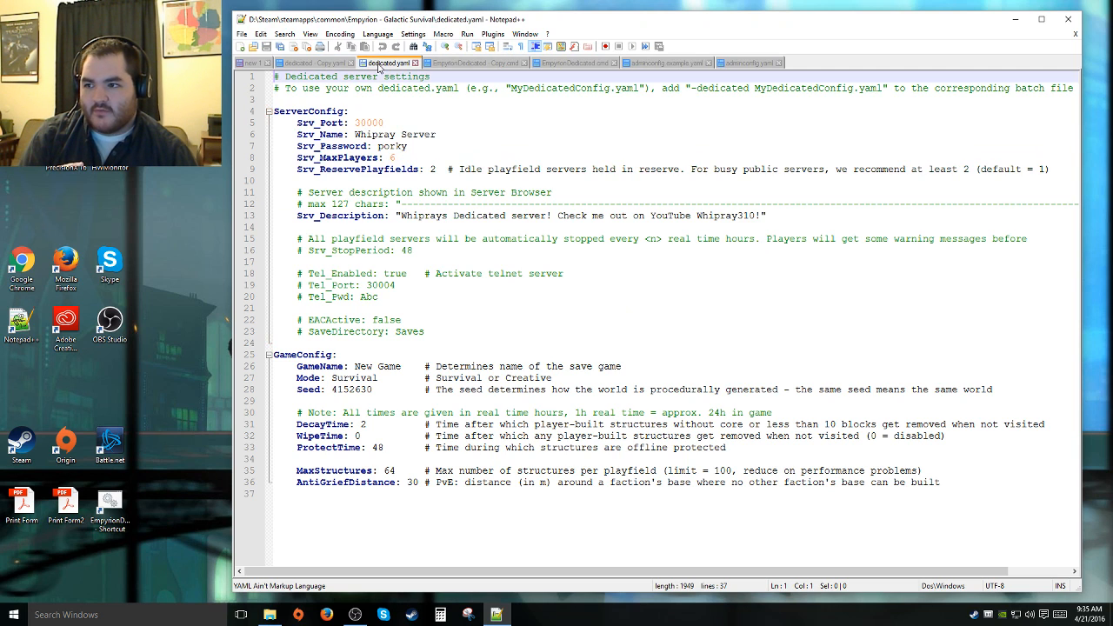
pyautogui.click(313, 63)
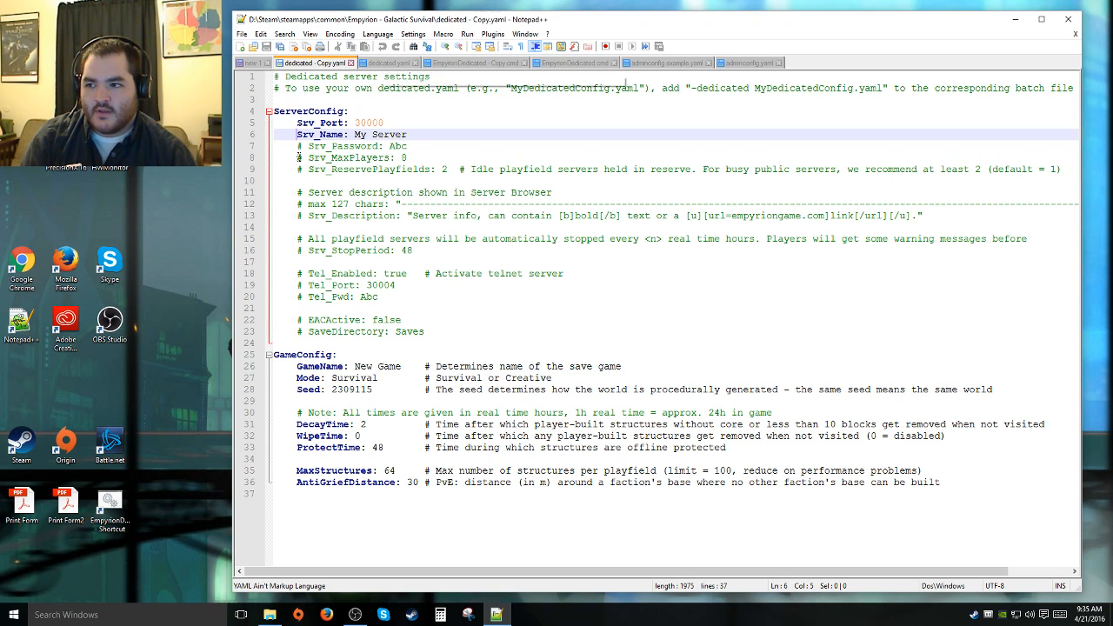
pyautogui.click(356, 146)
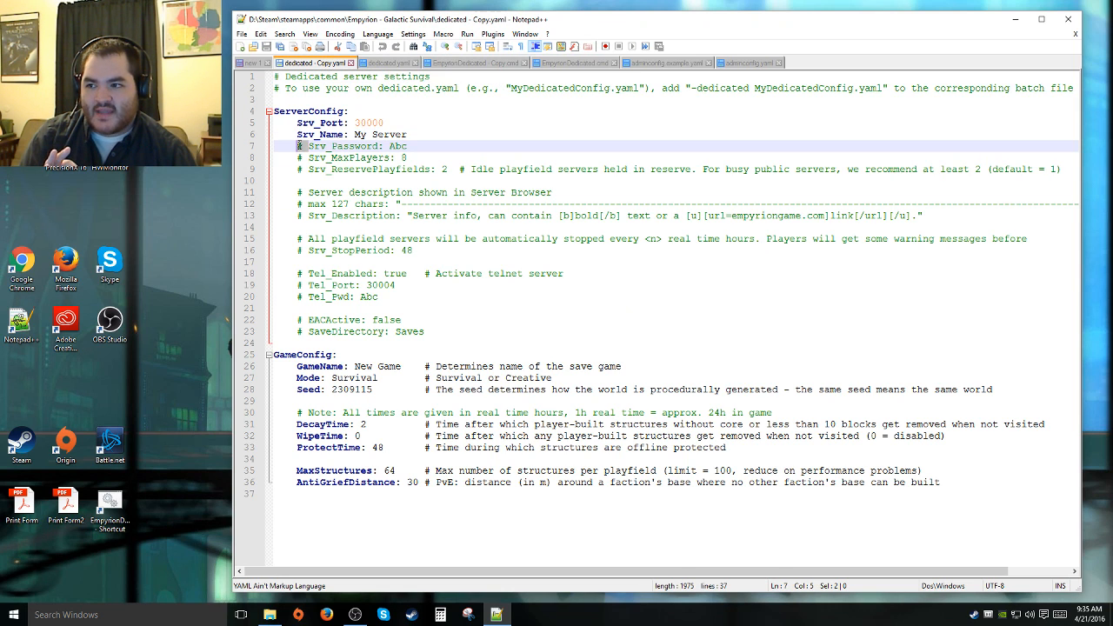
pyautogui.click(393, 63)
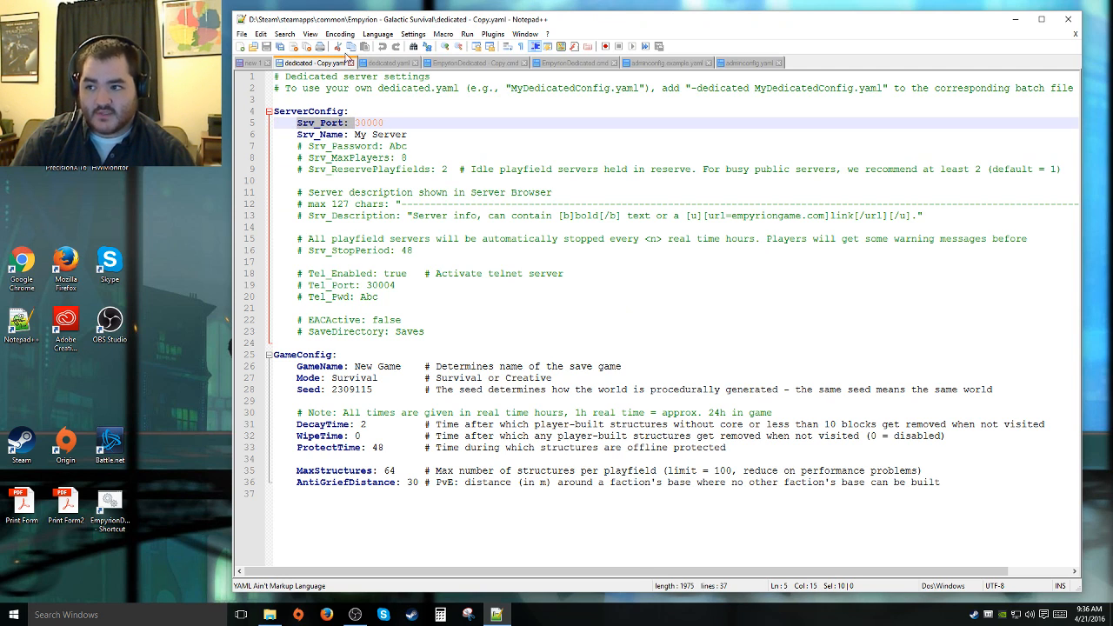
# Show the edited dedicated.yaml with the Whipray Server name, password and YouTube description.
pyautogui.click(389, 63)
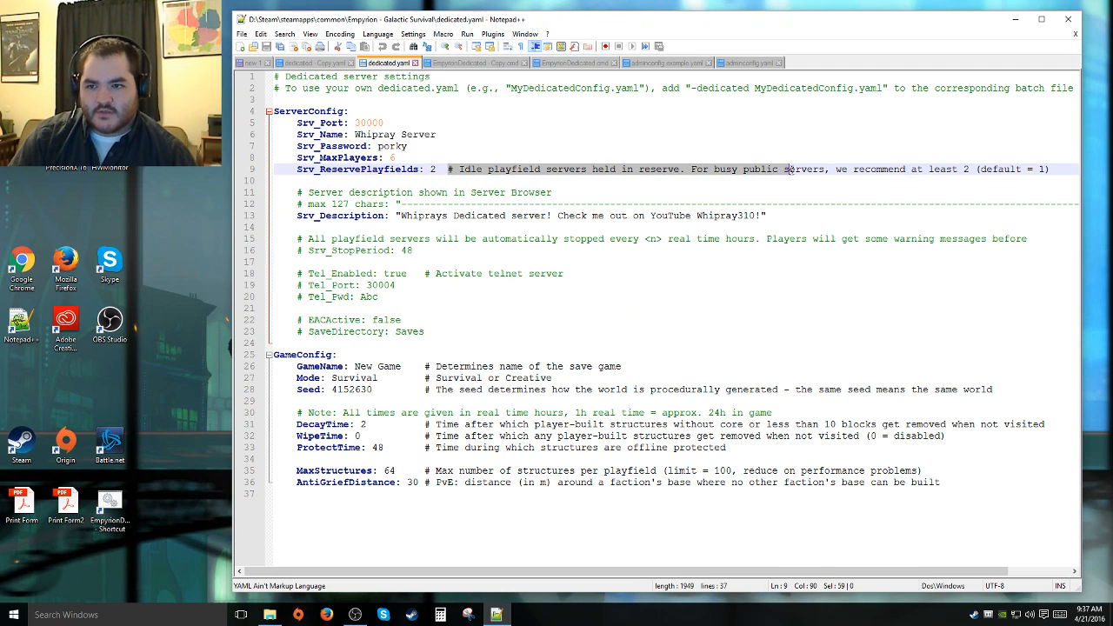
pyautogui.moveTo(785, 168); pyautogui.dragTo(967, 168)
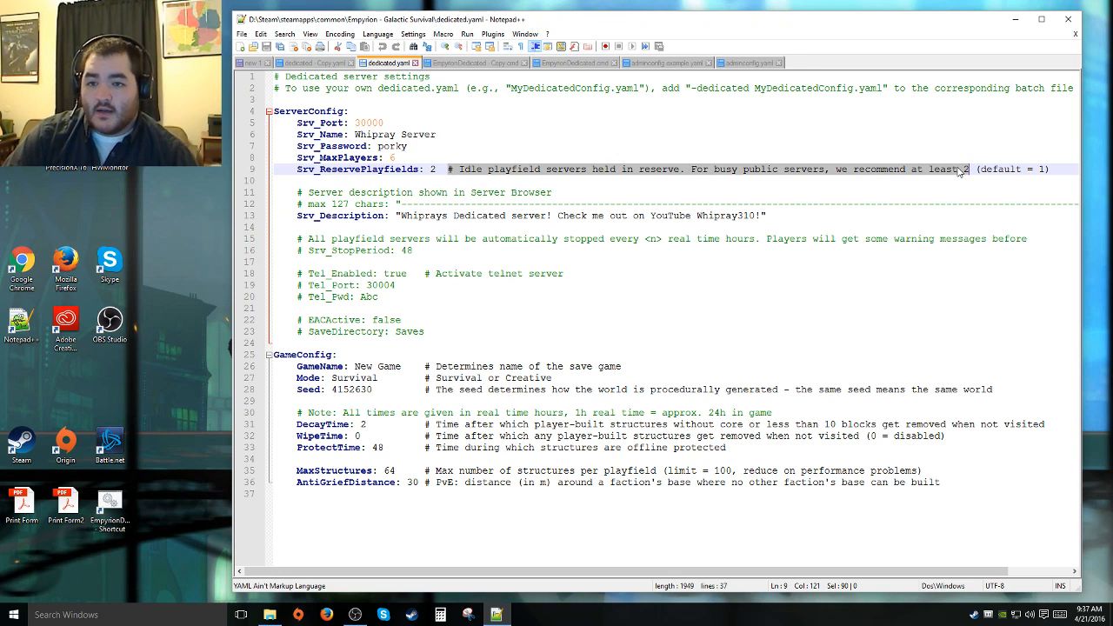
pyautogui.moveTo(967, 177)
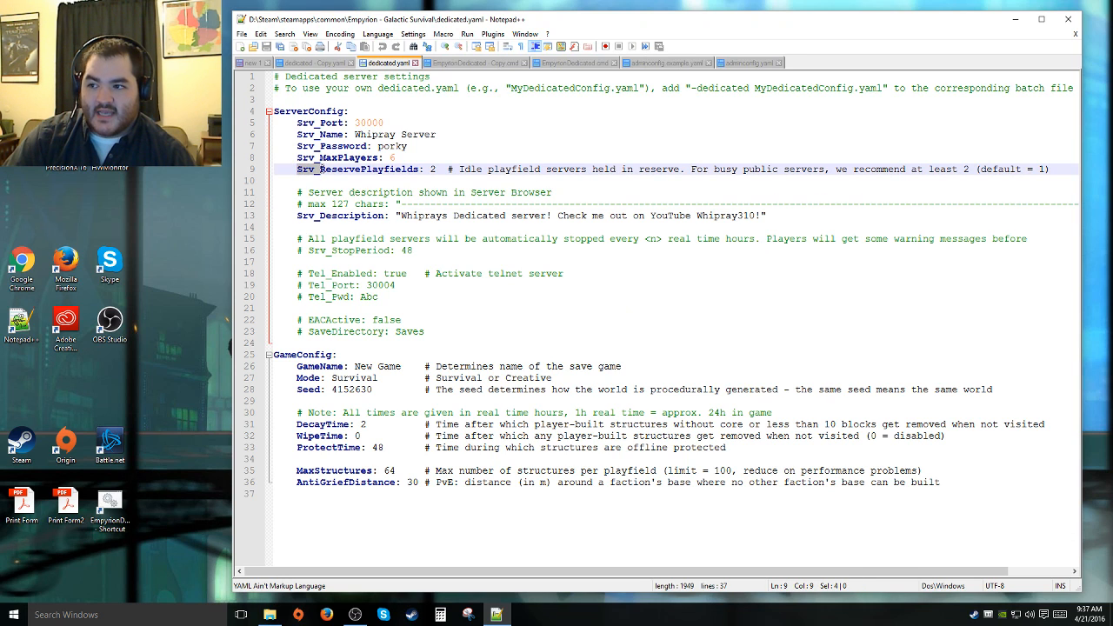
pyautogui.click(376, 216)
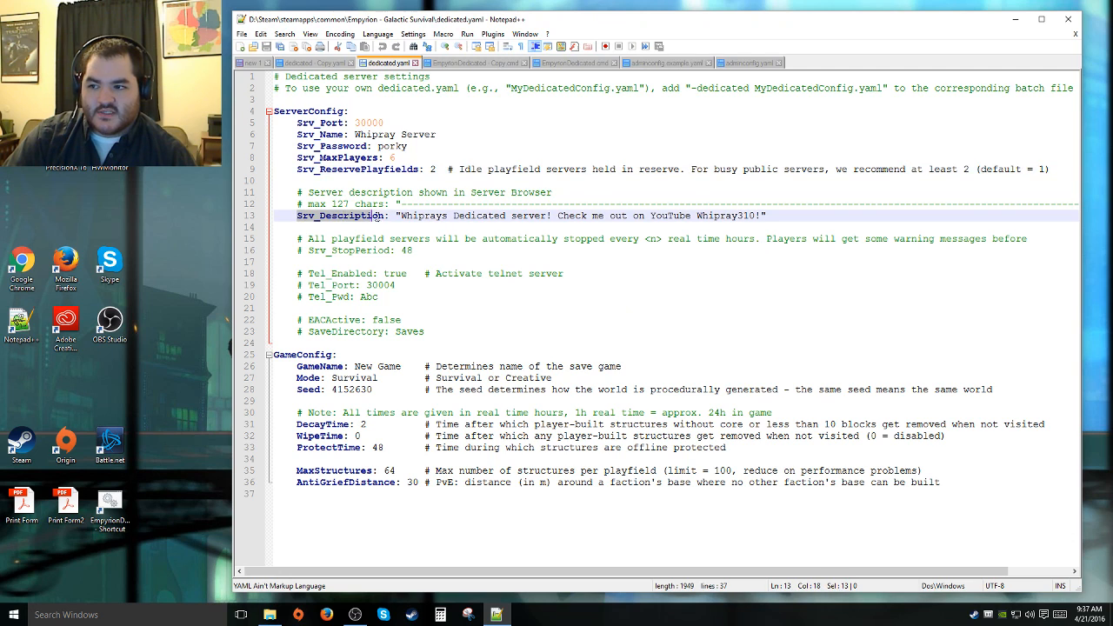
pyautogui.doubleClick(339, 215)
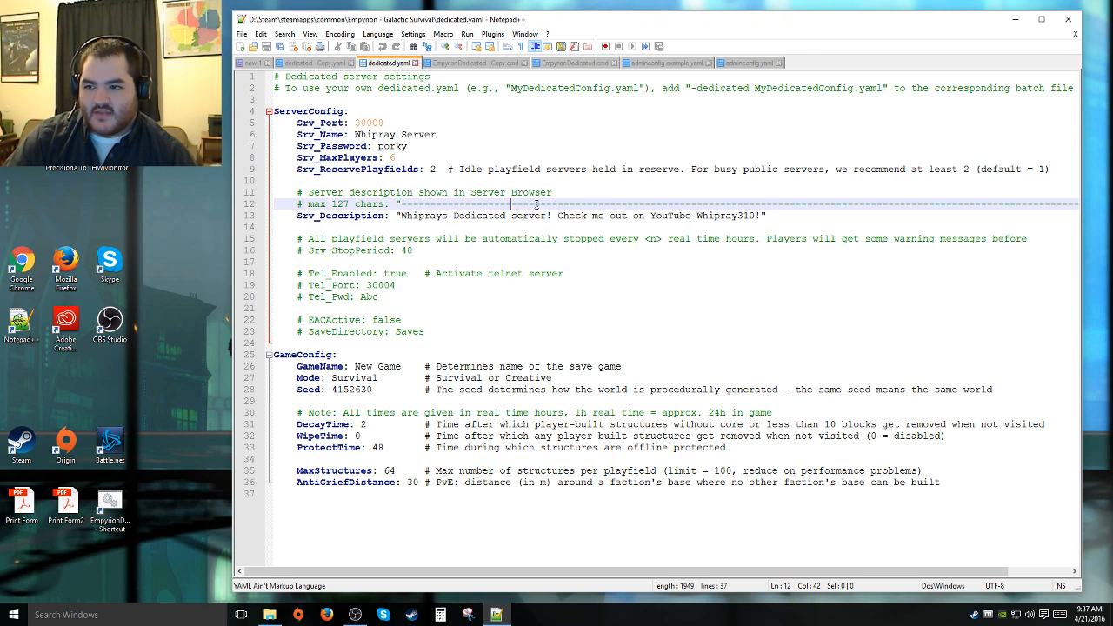
pyautogui.hscroll(3)
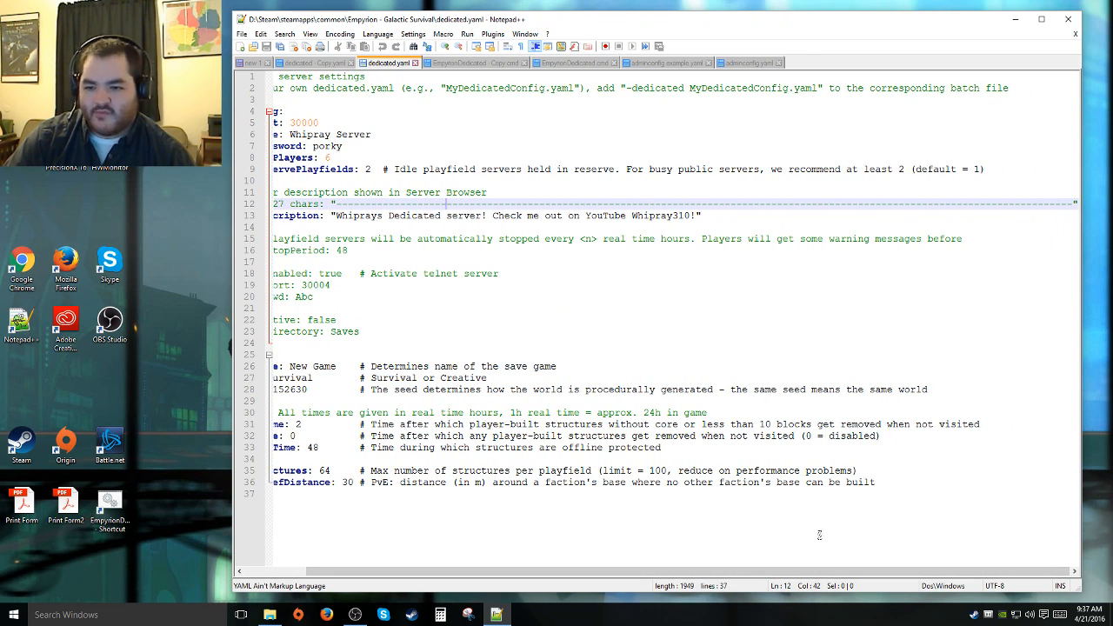
pyautogui.hscroll(-3)
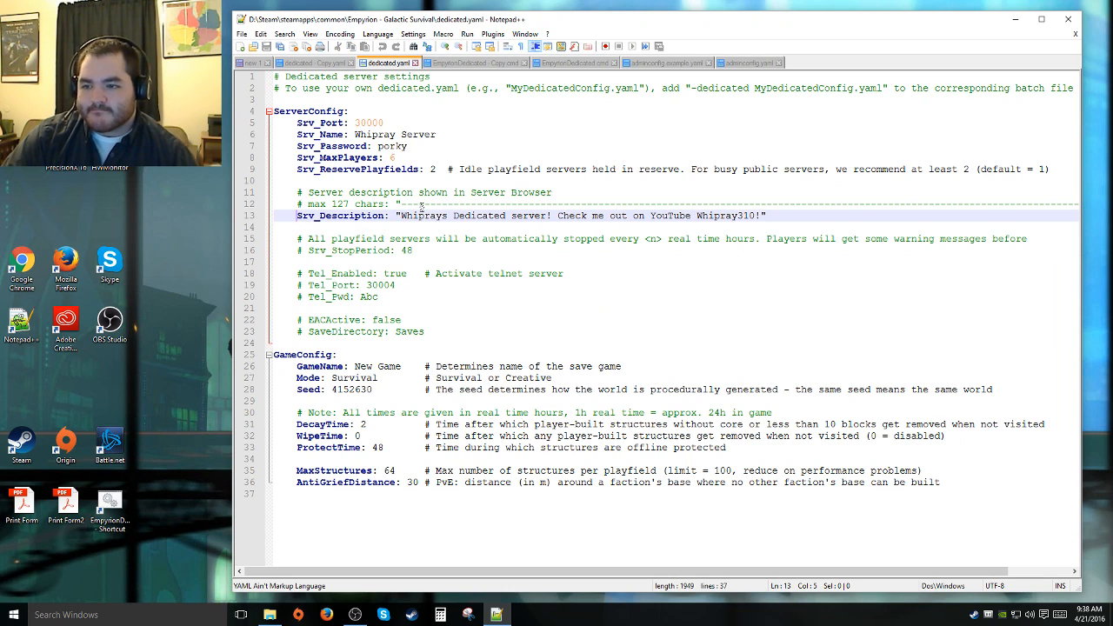
pyautogui.moveTo(398, 215); pyautogui.dragTo(647, 216)
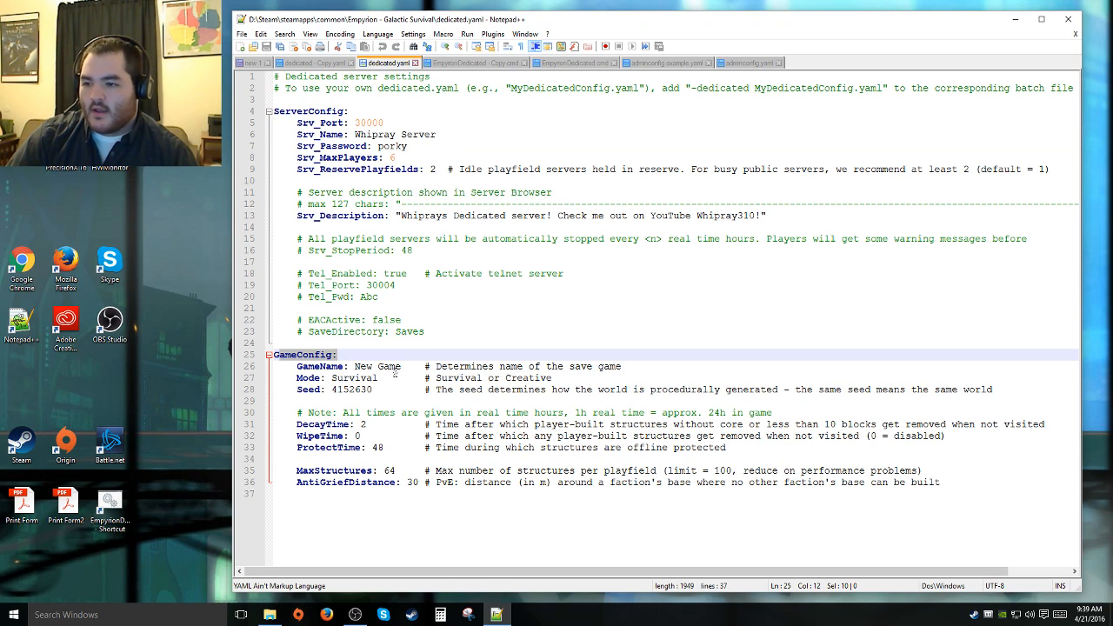
pyautogui.doubleClick(376, 366)
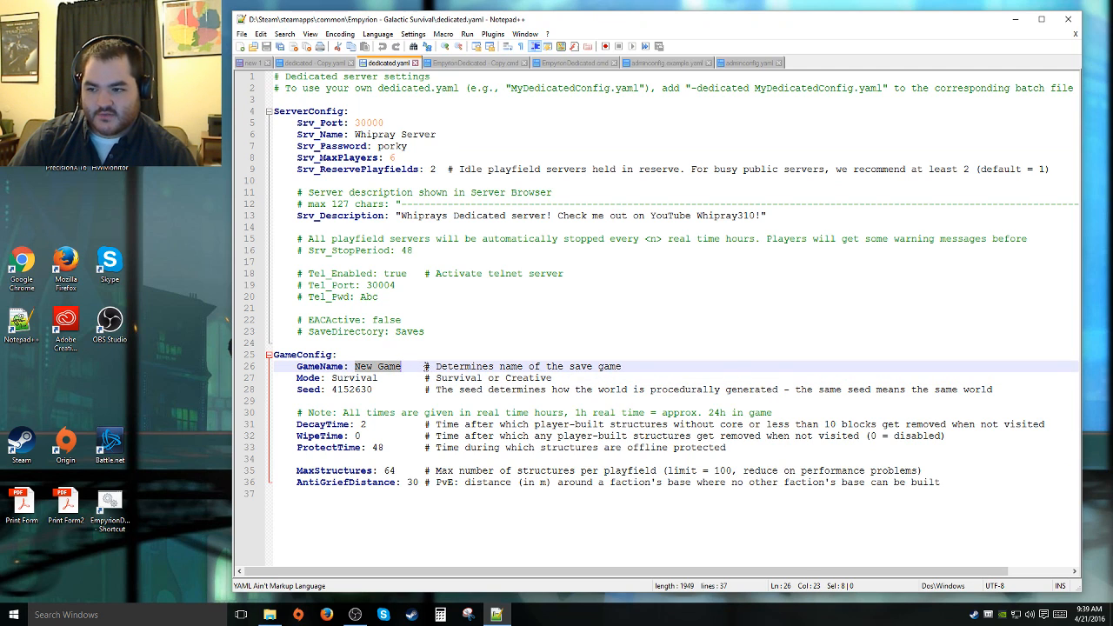
pyautogui.click(320, 365)
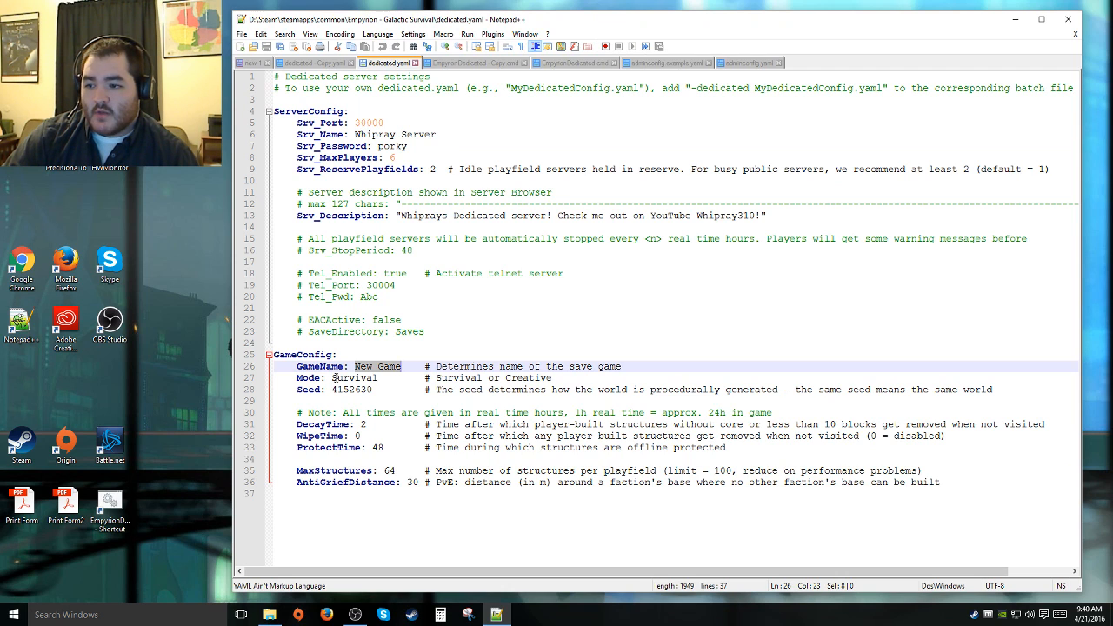
pyautogui.doubleClick(354, 378)
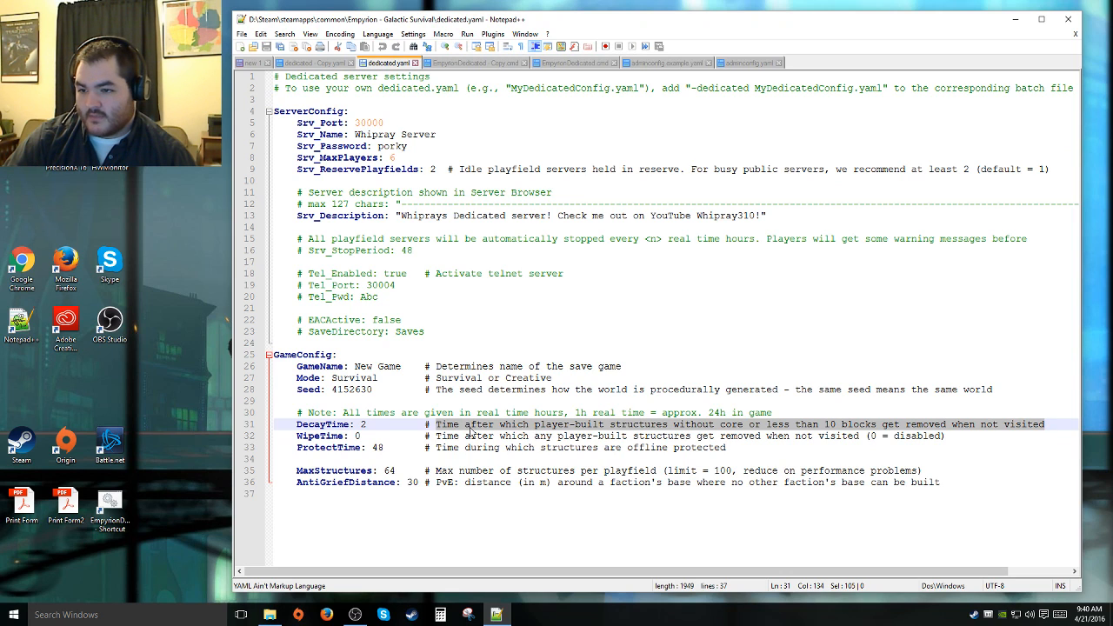
pyautogui.moveTo(598, 425)
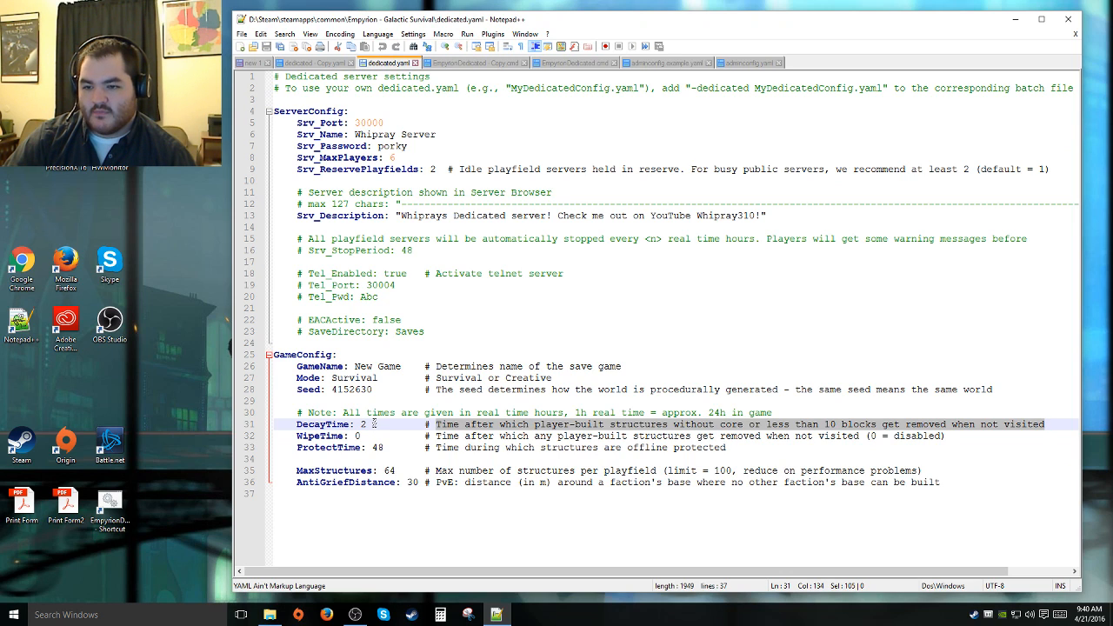
pyautogui.press('Backspace')
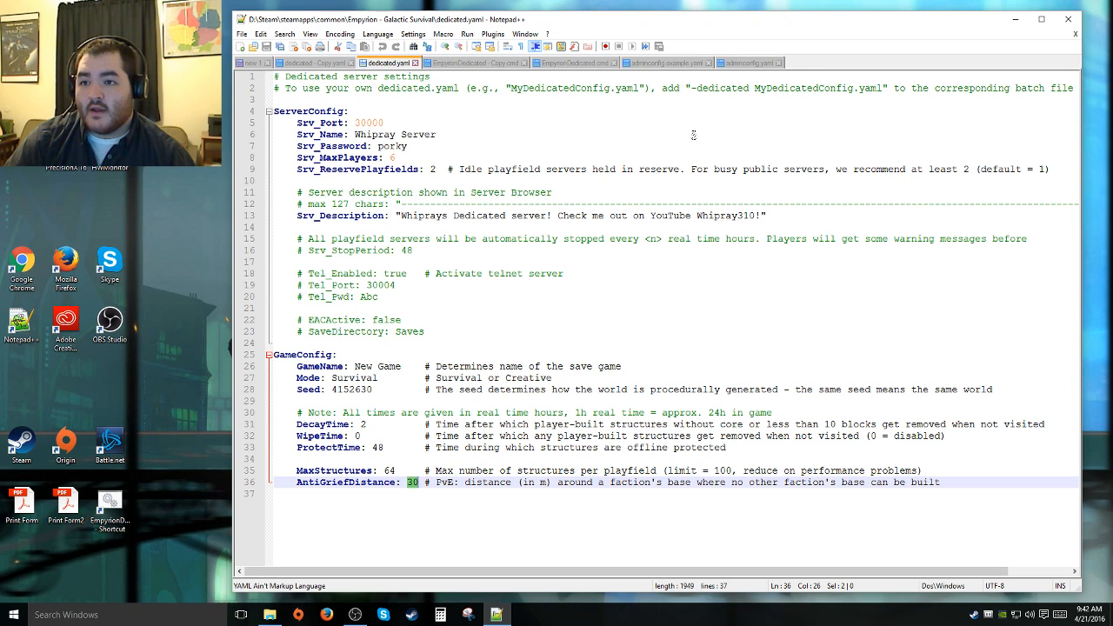
pyautogui.moveTo(664, 63)
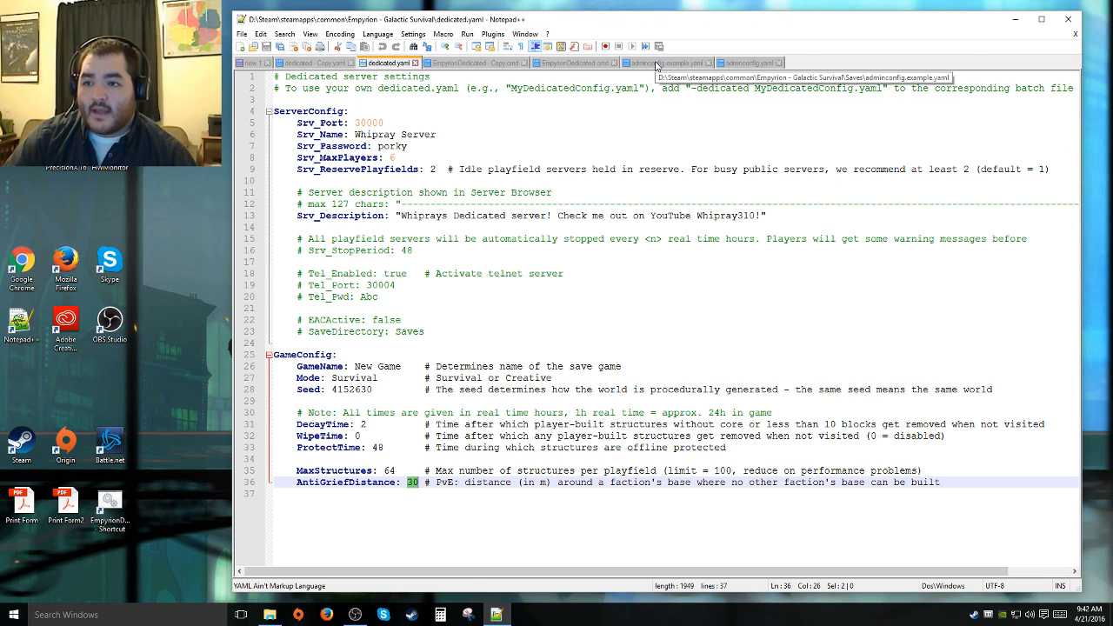
# In adminconfig.example.yaml, point out the SteamID64 lookup note and mark the permission-level and ban-expiry notes.
pyautogui.click(666, 62)
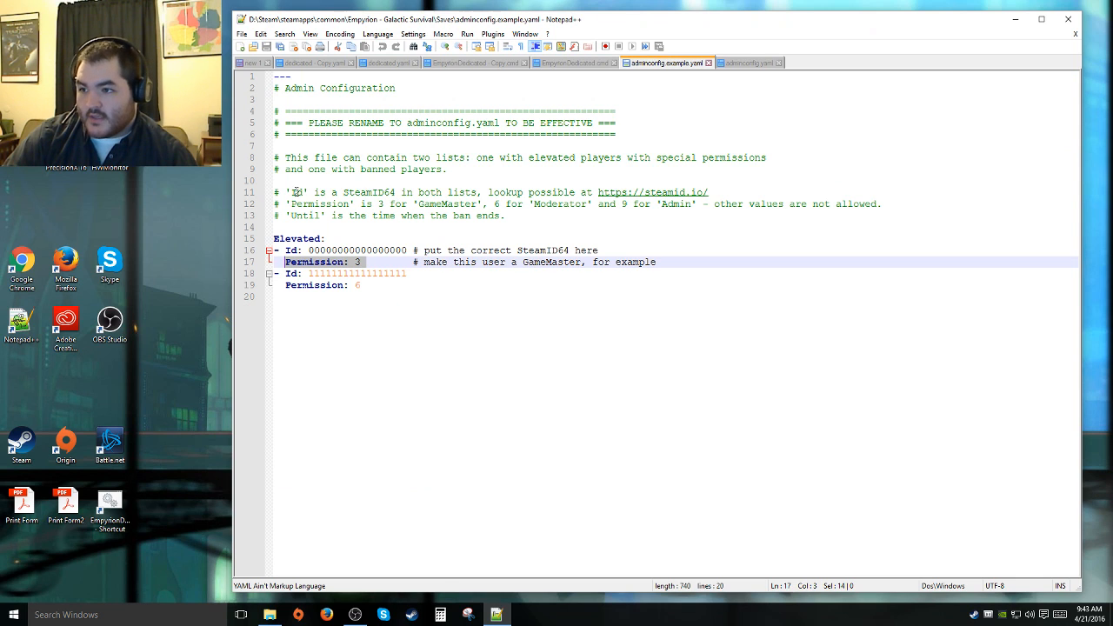
pyautogui.click(706, 192)
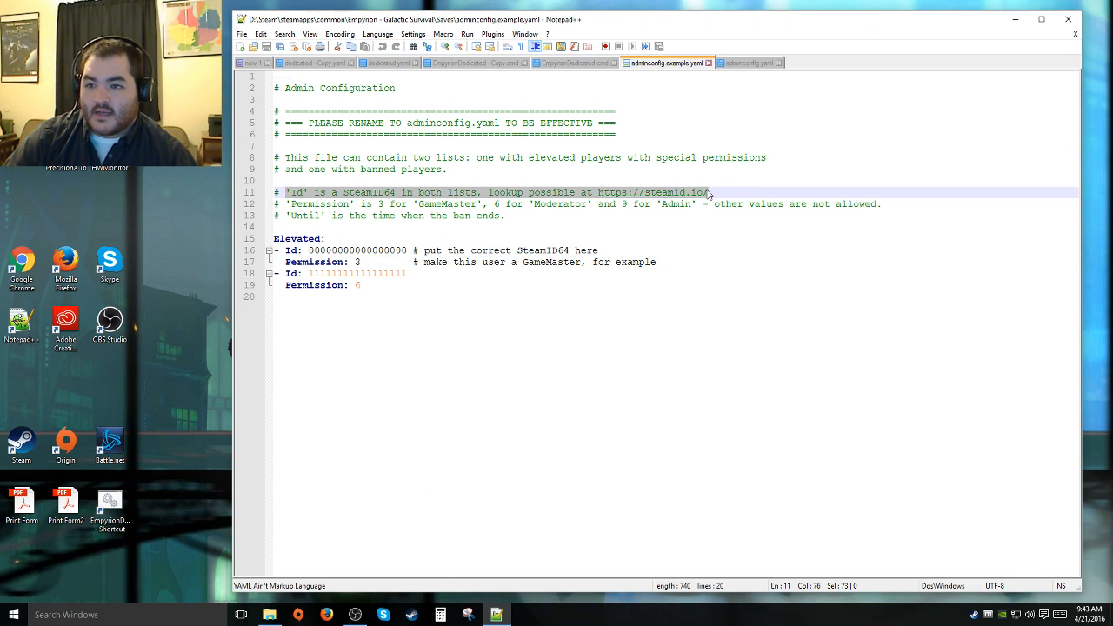
pyautogui.moveTo(657, 198)
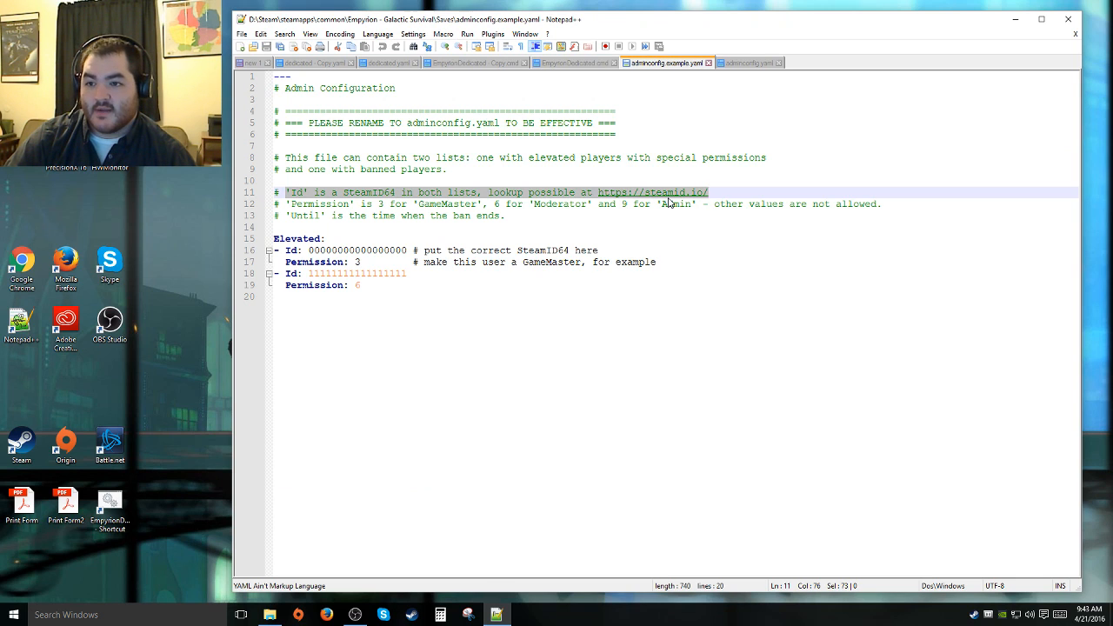
pyautogui.click(466, 204)
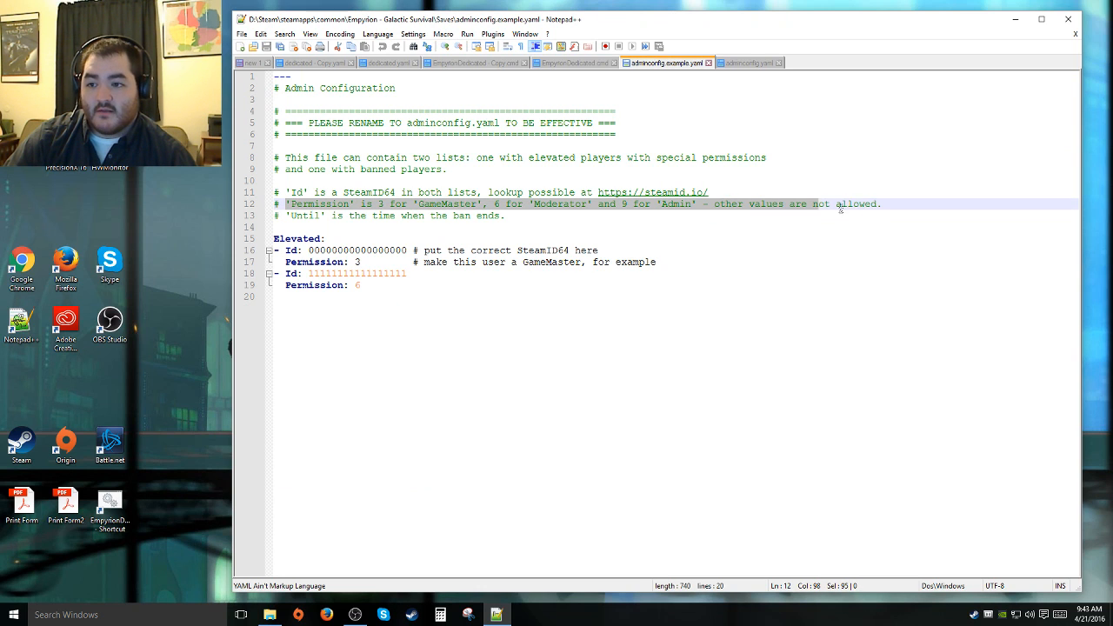
pyautogui.moveTo(821, 204); pyautogui.dragTo(879, 203)
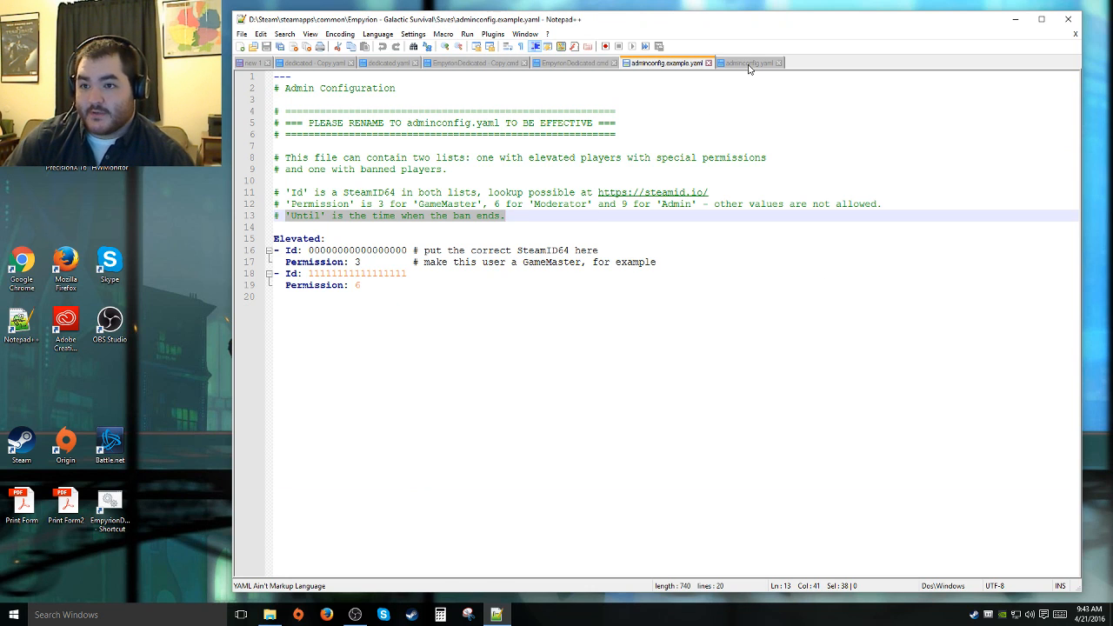
# Peek at the actual adminconfig.yaml and return to the example admin config.
pyautogui.click(748, 62)
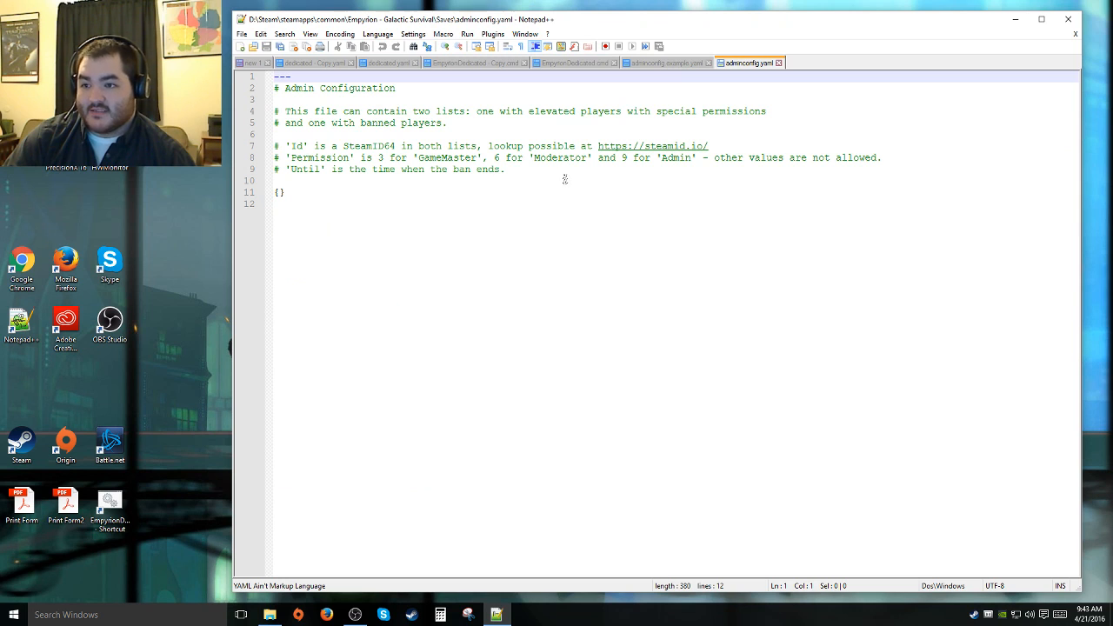
pyautogui.moveTo(664, 62)
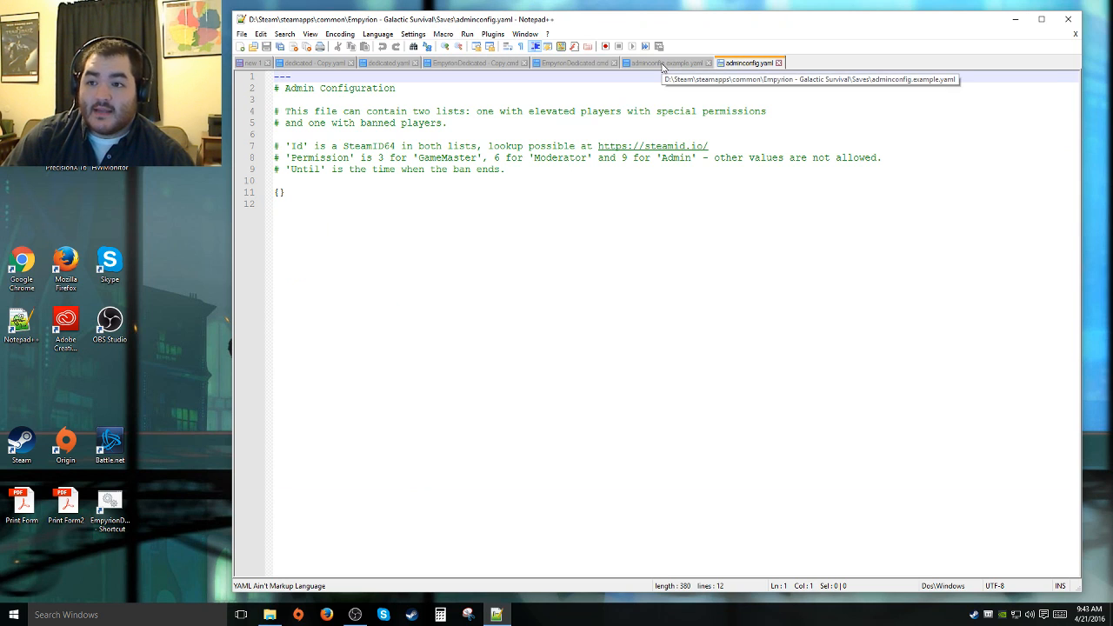
pyautogui.click(664, 62)
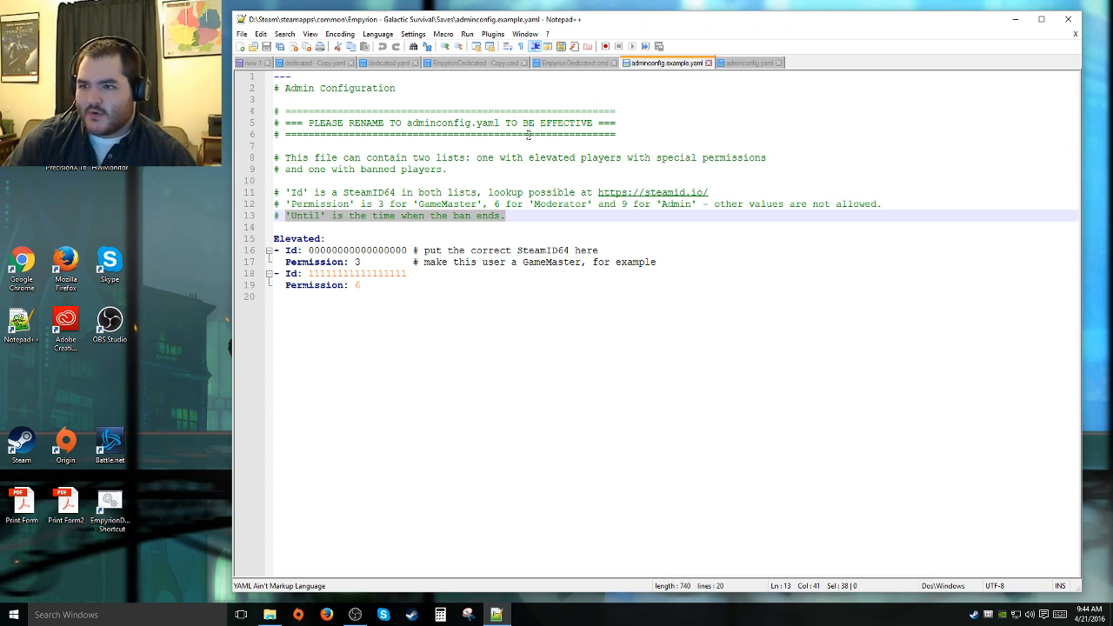
# Bring the Empyrion - Galactic Survival folder listing with dedicated.yaml back into view.
pyautogui.click(389, 63)
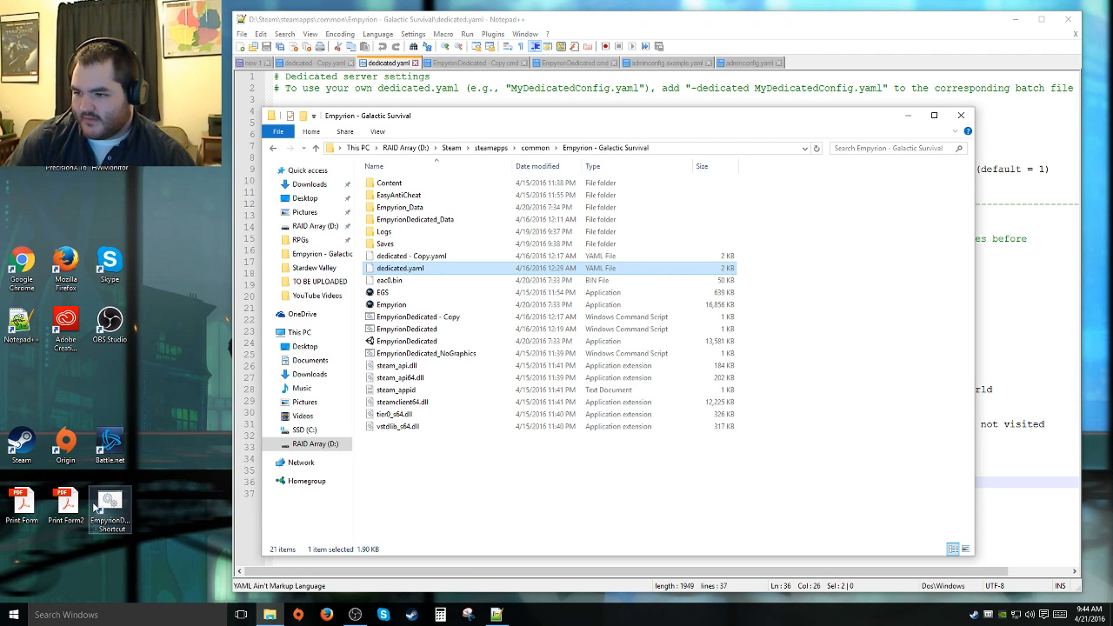
pyautogui.moveTo(417, 328)
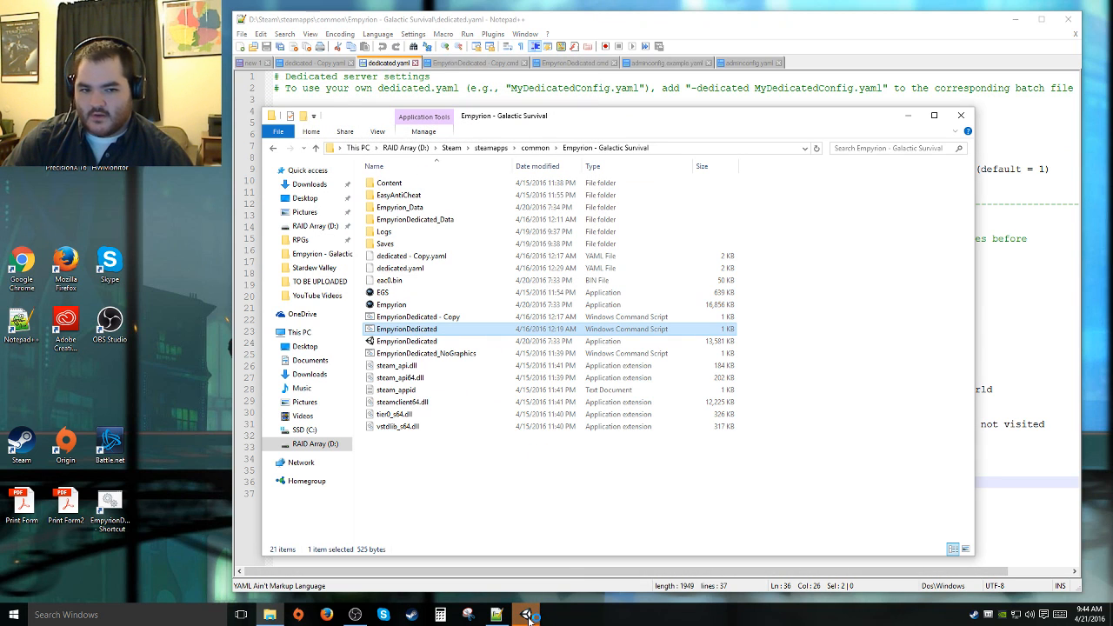
# Launch the EmpyrionDedicated command script so the server window reports 0 of 2 reserve playfields.
pyautogui.doubleClick(407, 328)
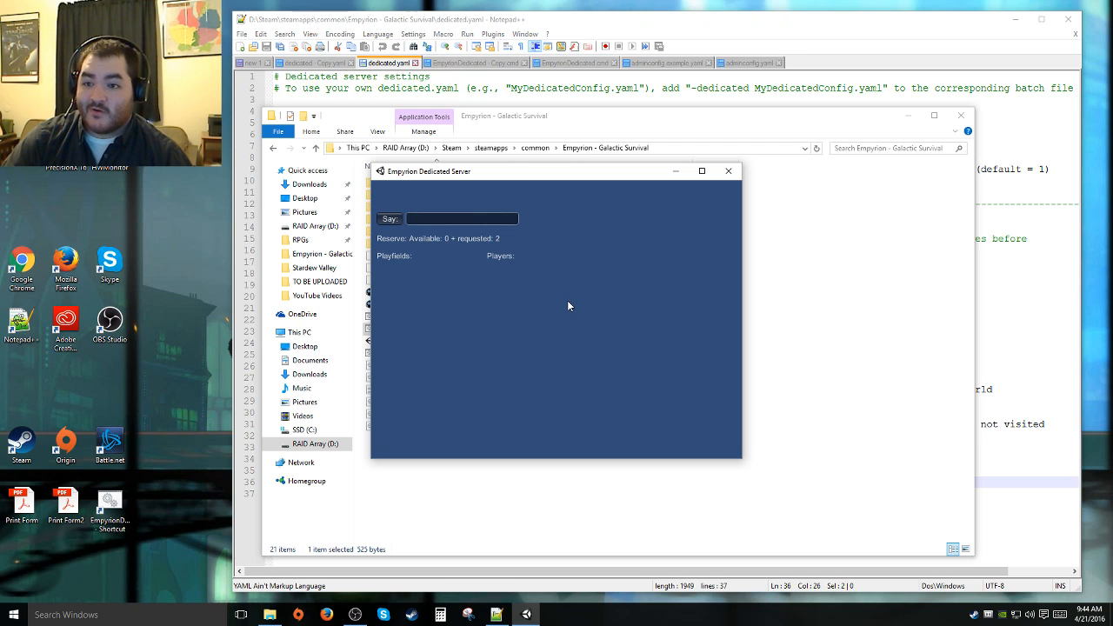
pyautogui.moveTo(553, 299)
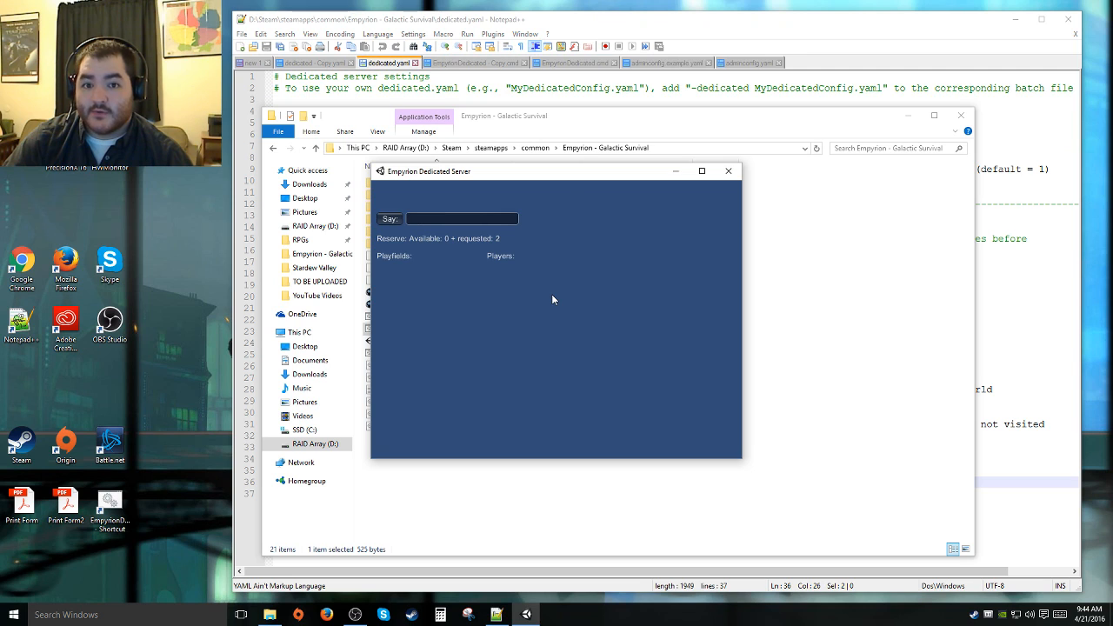
pyautogui.moveTo(570, 312)
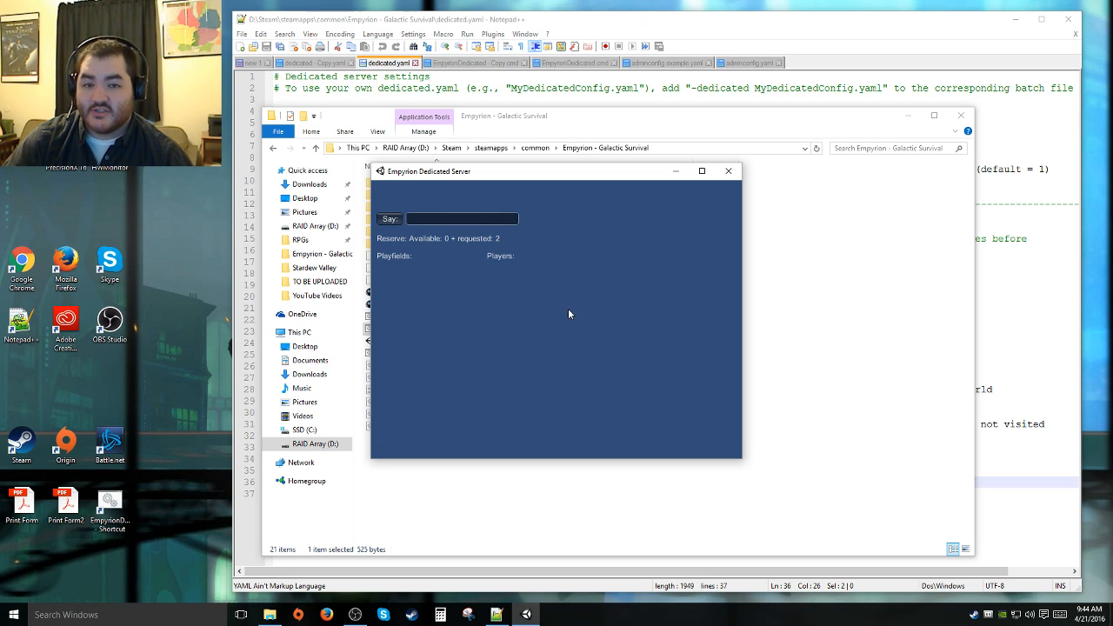
pyautogui.moveTo(591, 320)
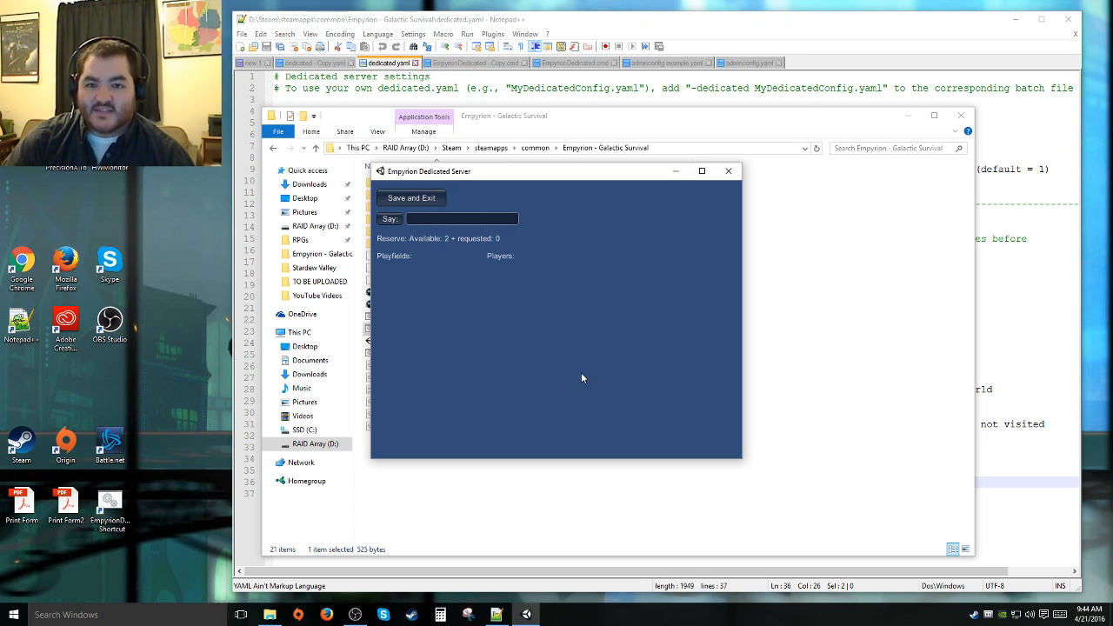
pyautogui.moveTo(598, 334)
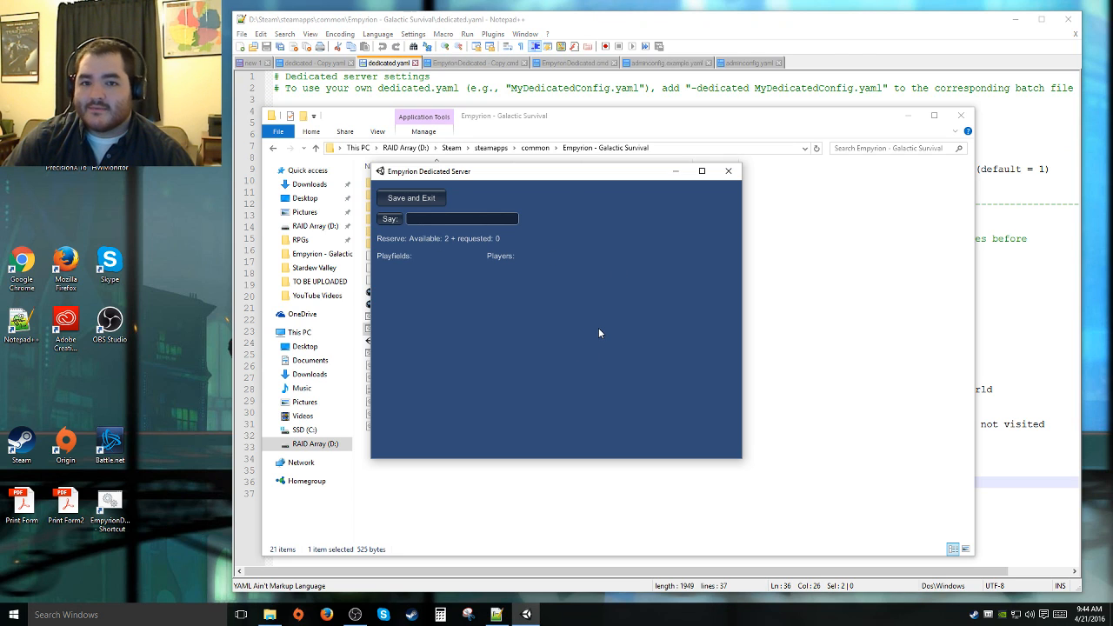